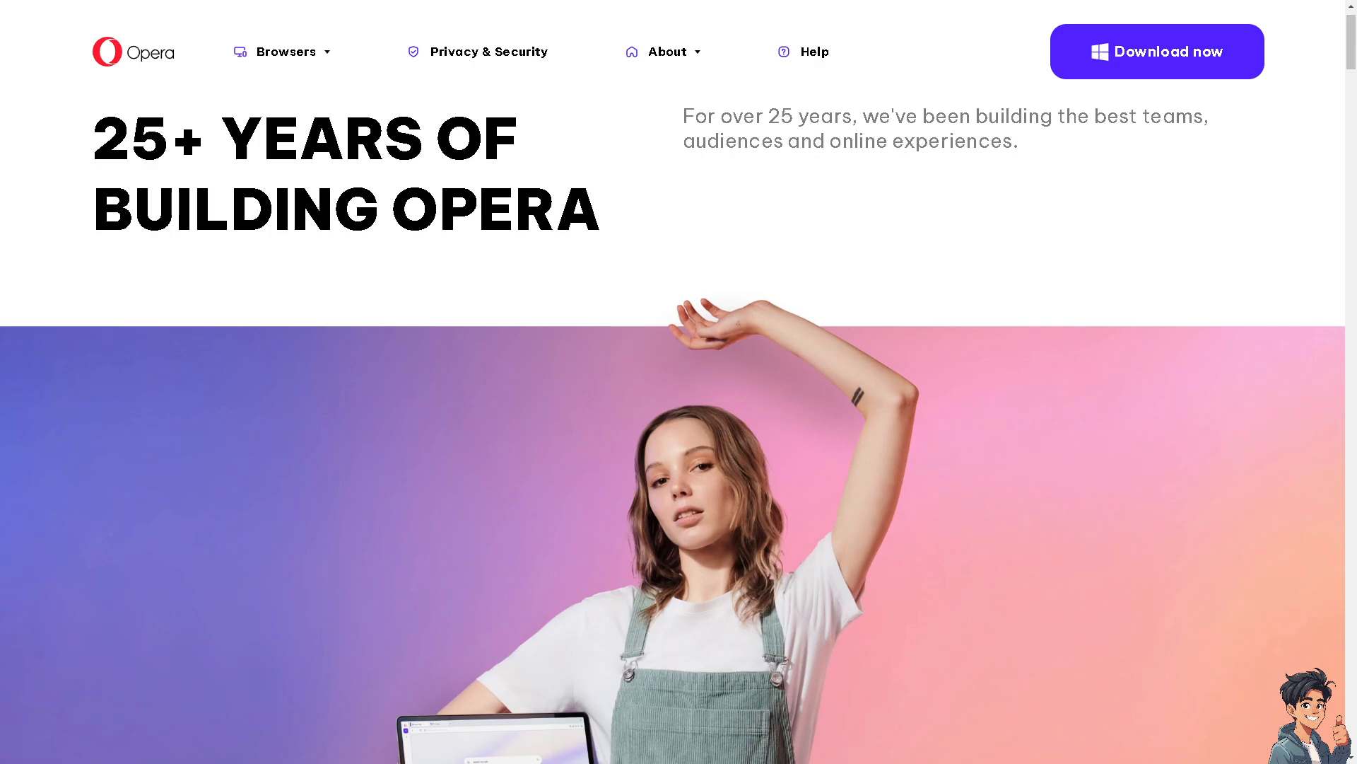
pyautogui.moveTo(1181, 82)
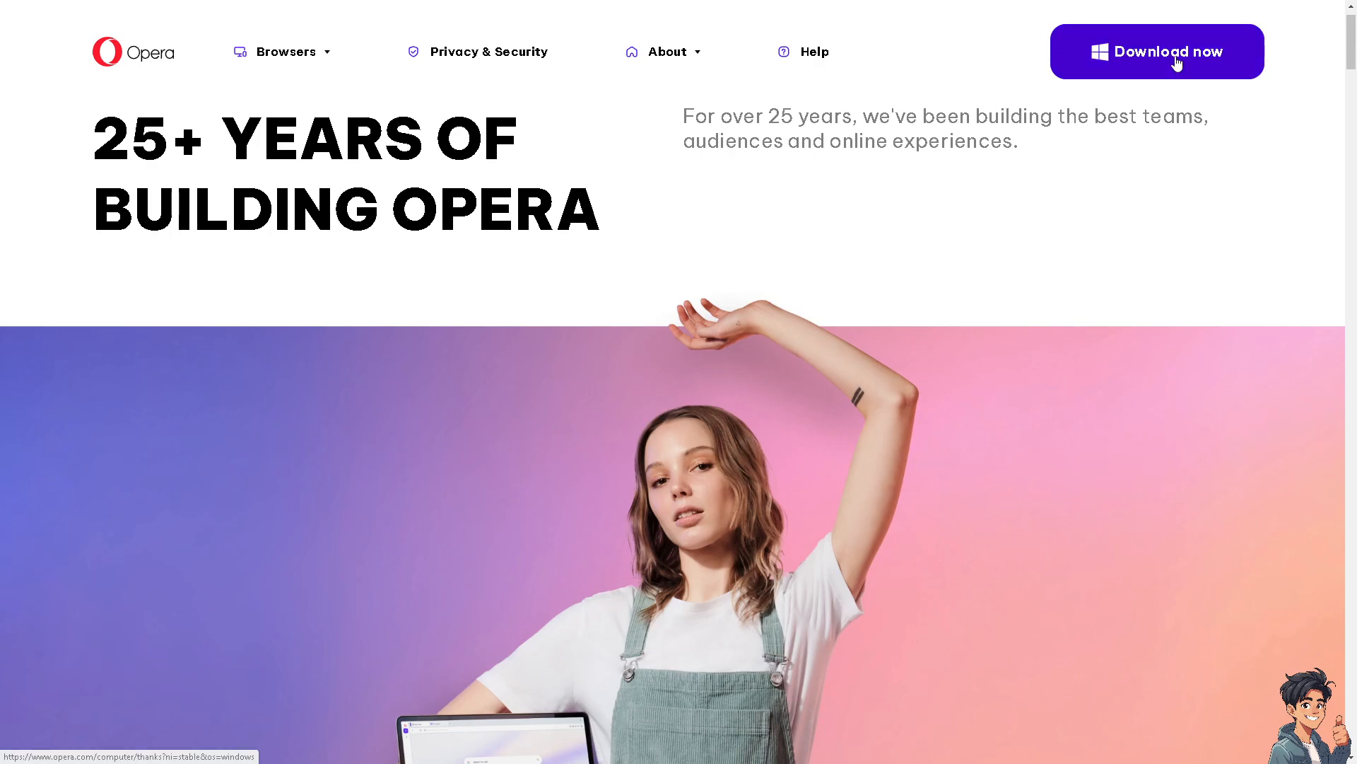
# Step: Start downloading the Opera browser installer from the Opera website
pyautogui.click(1157, 51)
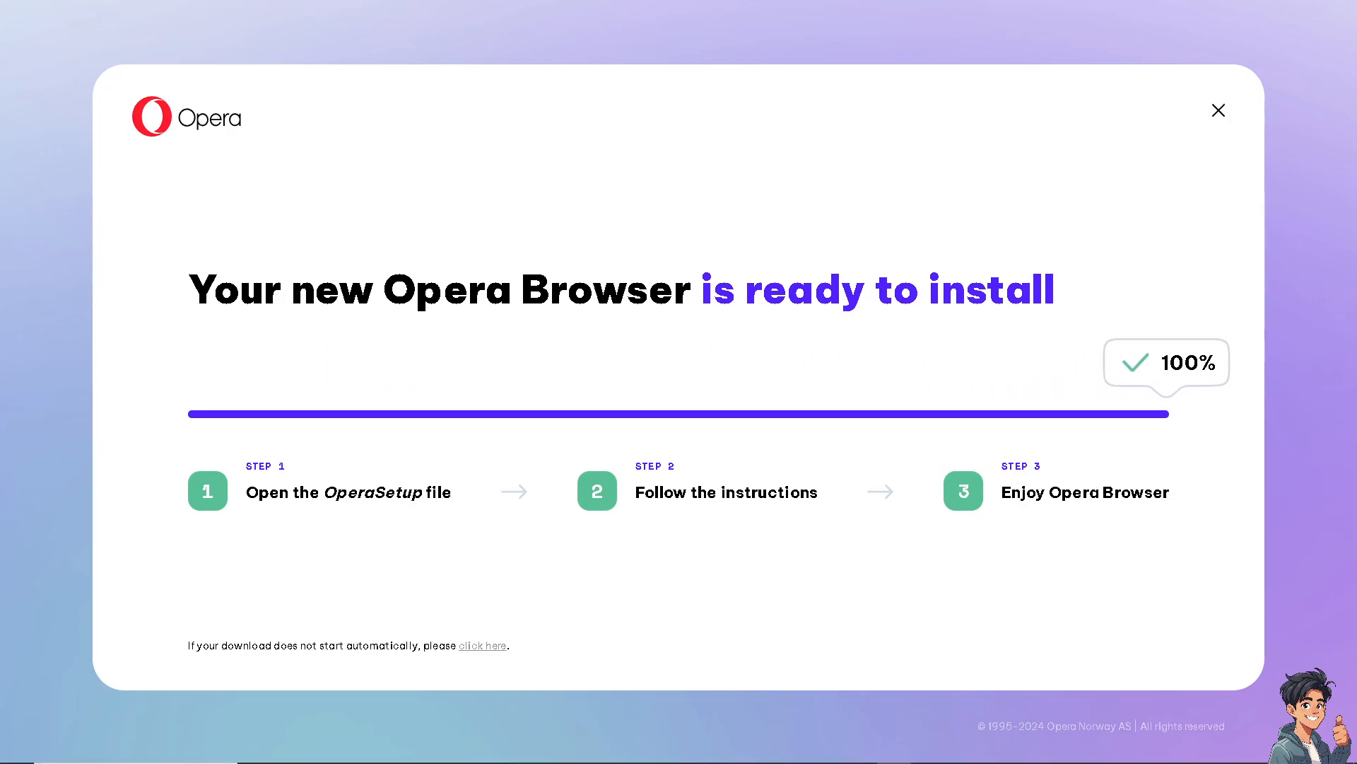
pyautogui.moveTo(706, 525)
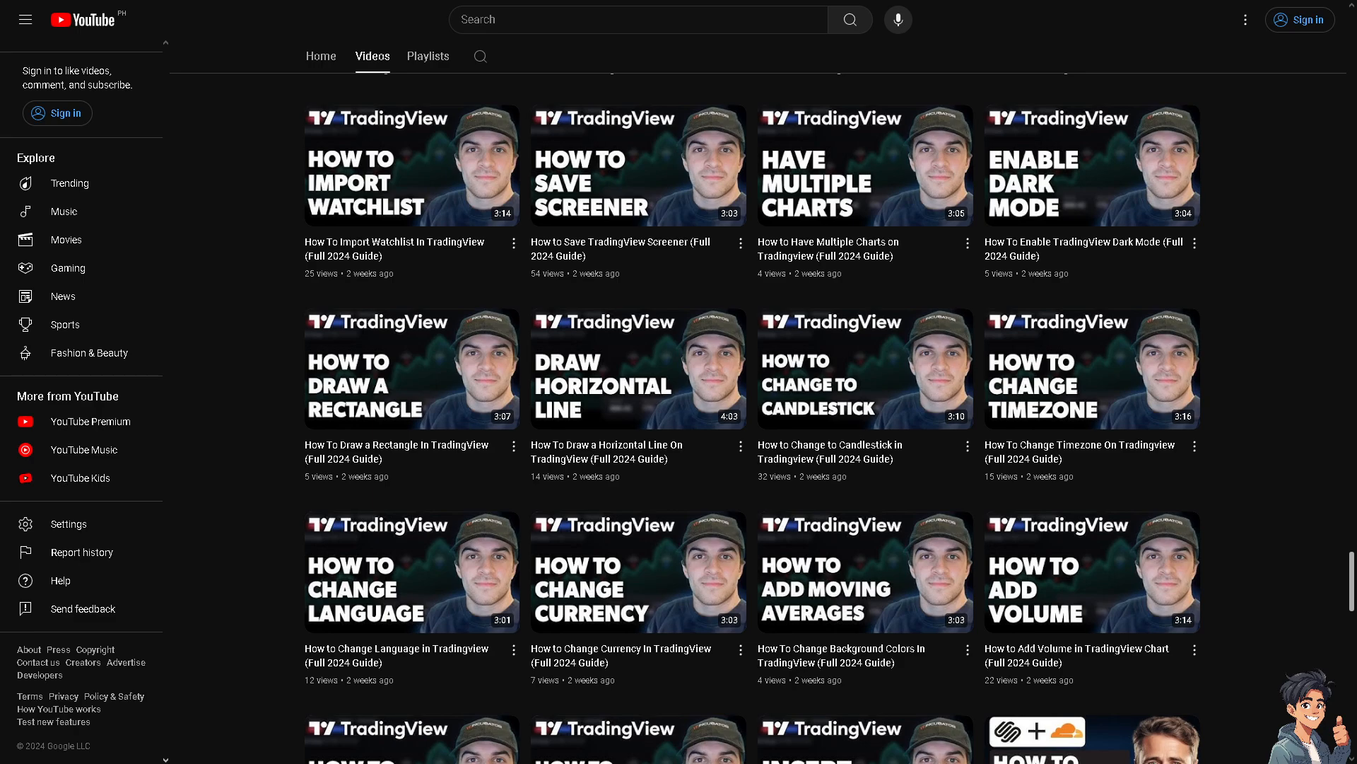
pyautogui.scroll(-3)
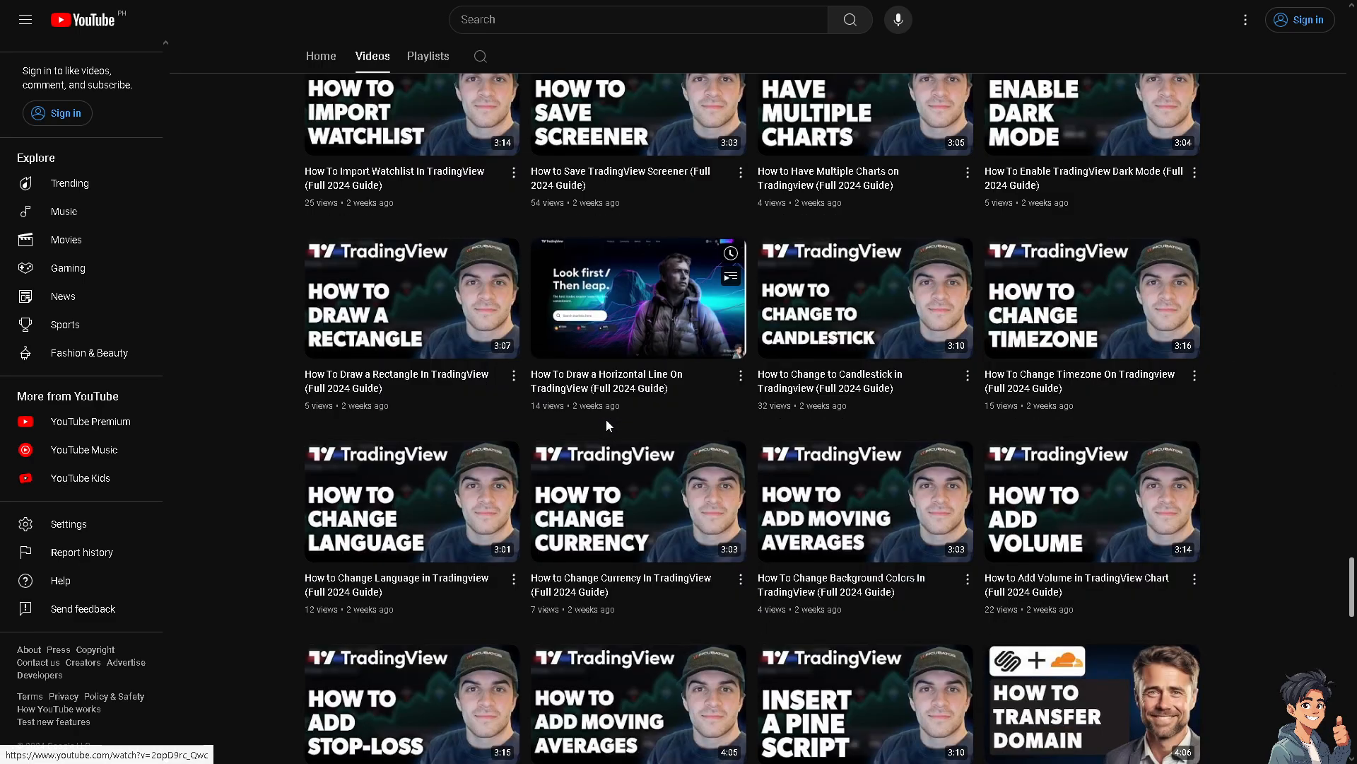
pyautogui.moveTo(609, 436)
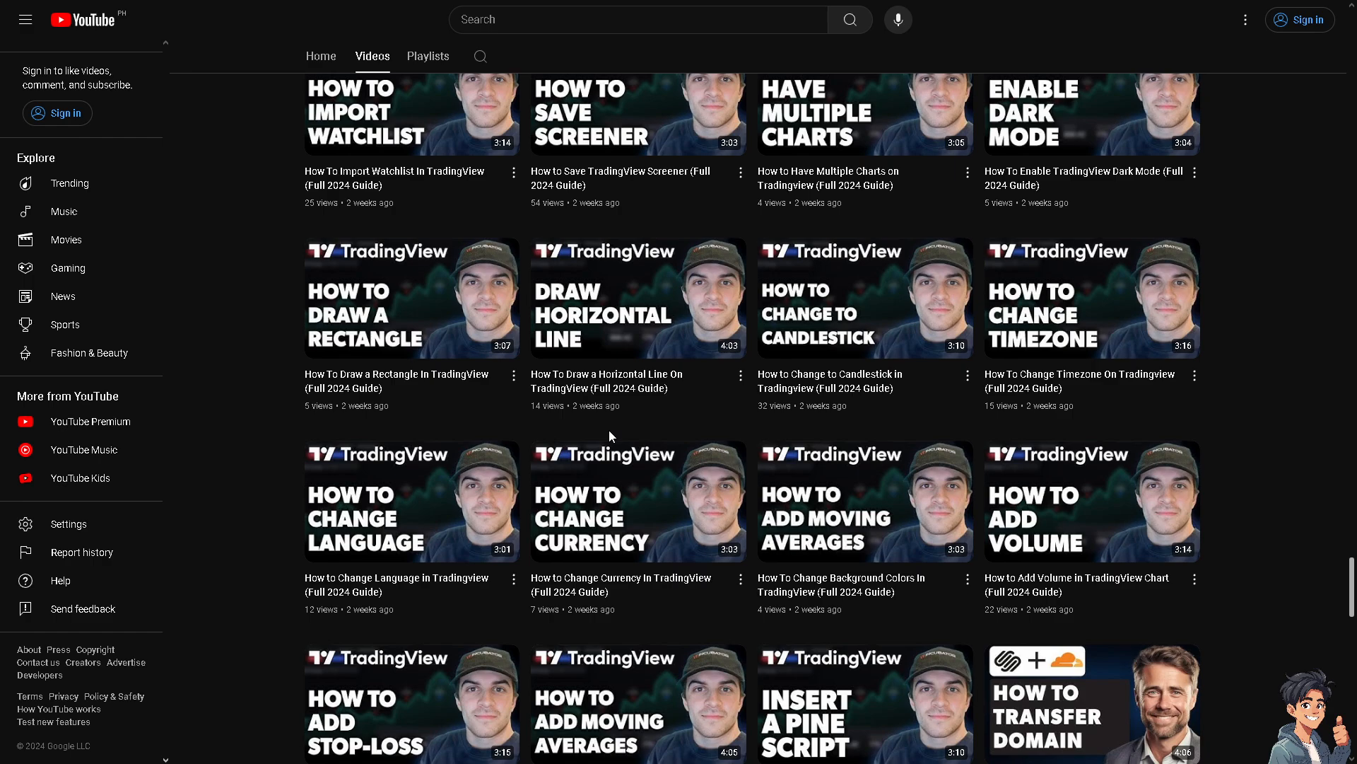
pyautogui.scroll(-3)
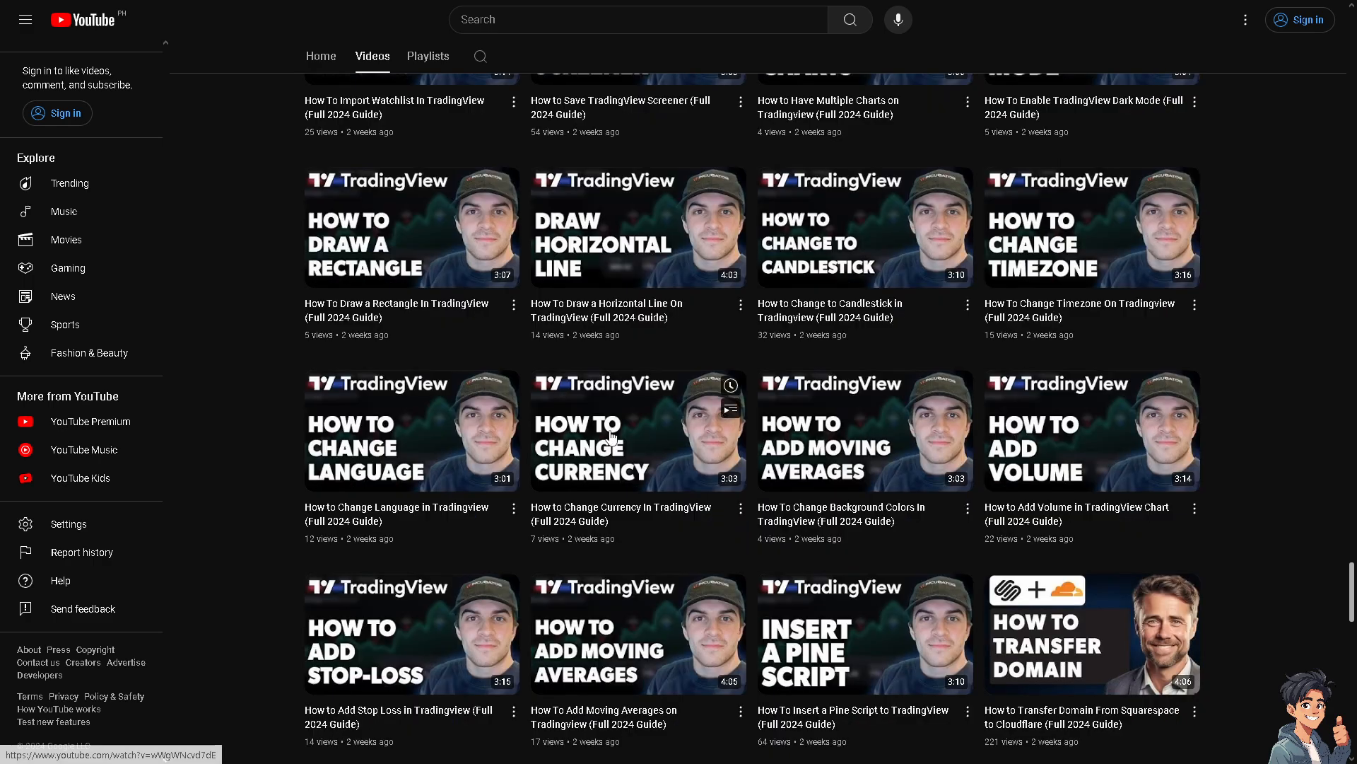
pyautogui.moveTo(637, 430)
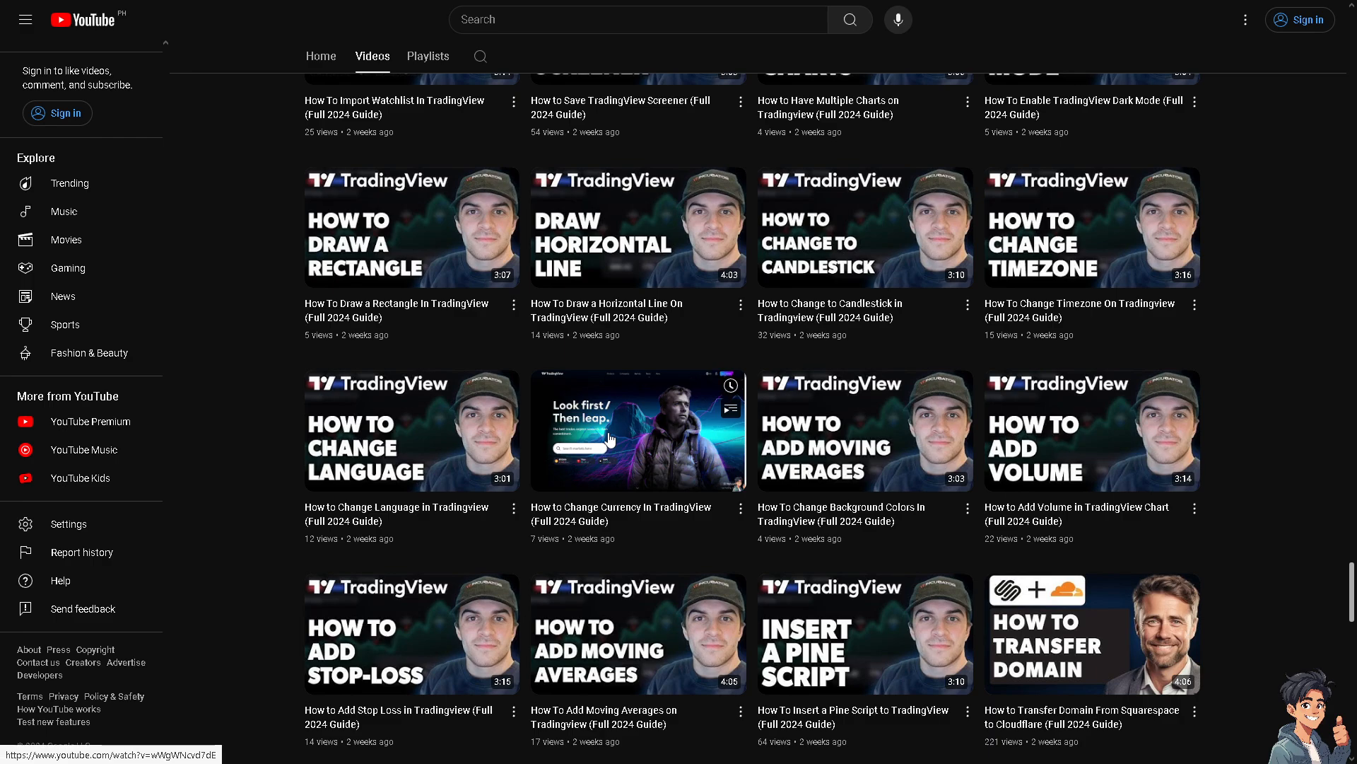
pyautogui.scroll(-3)
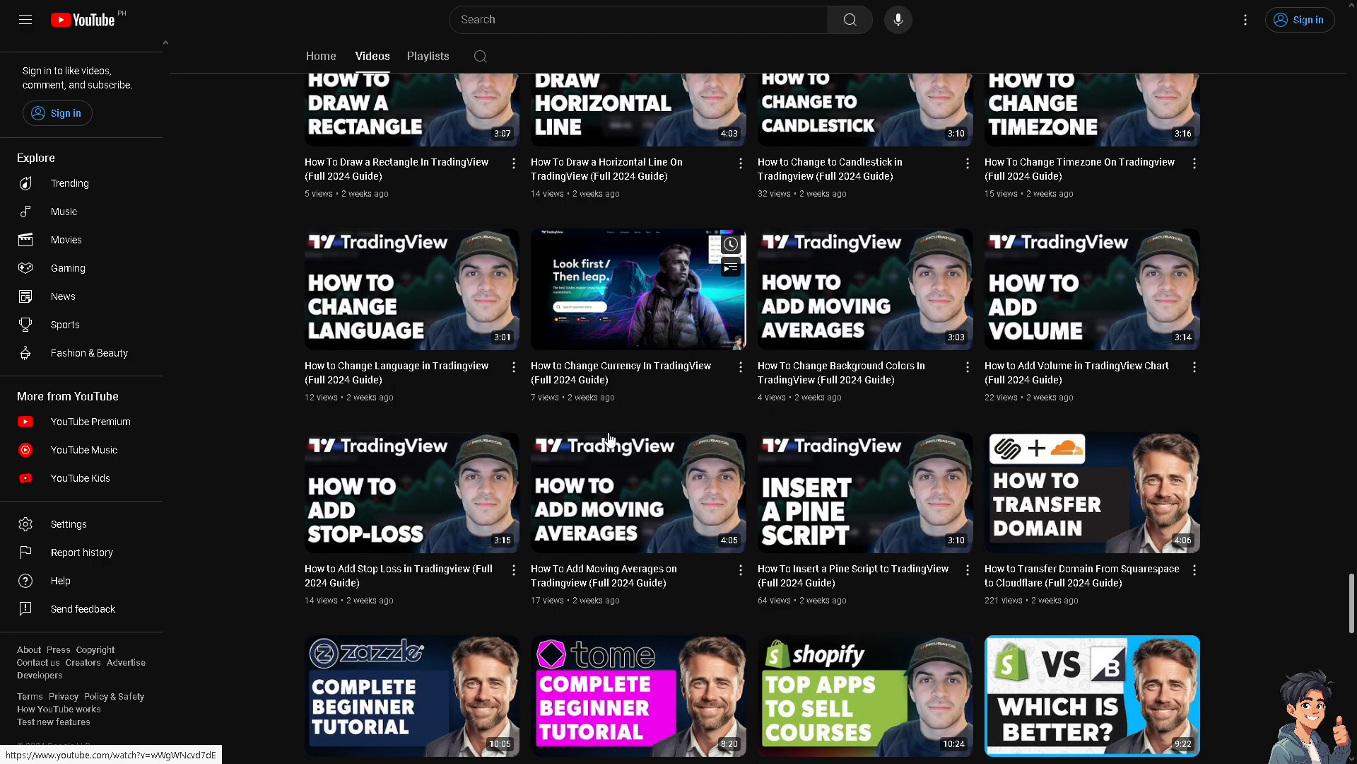
pyautogui.scroll(-3)
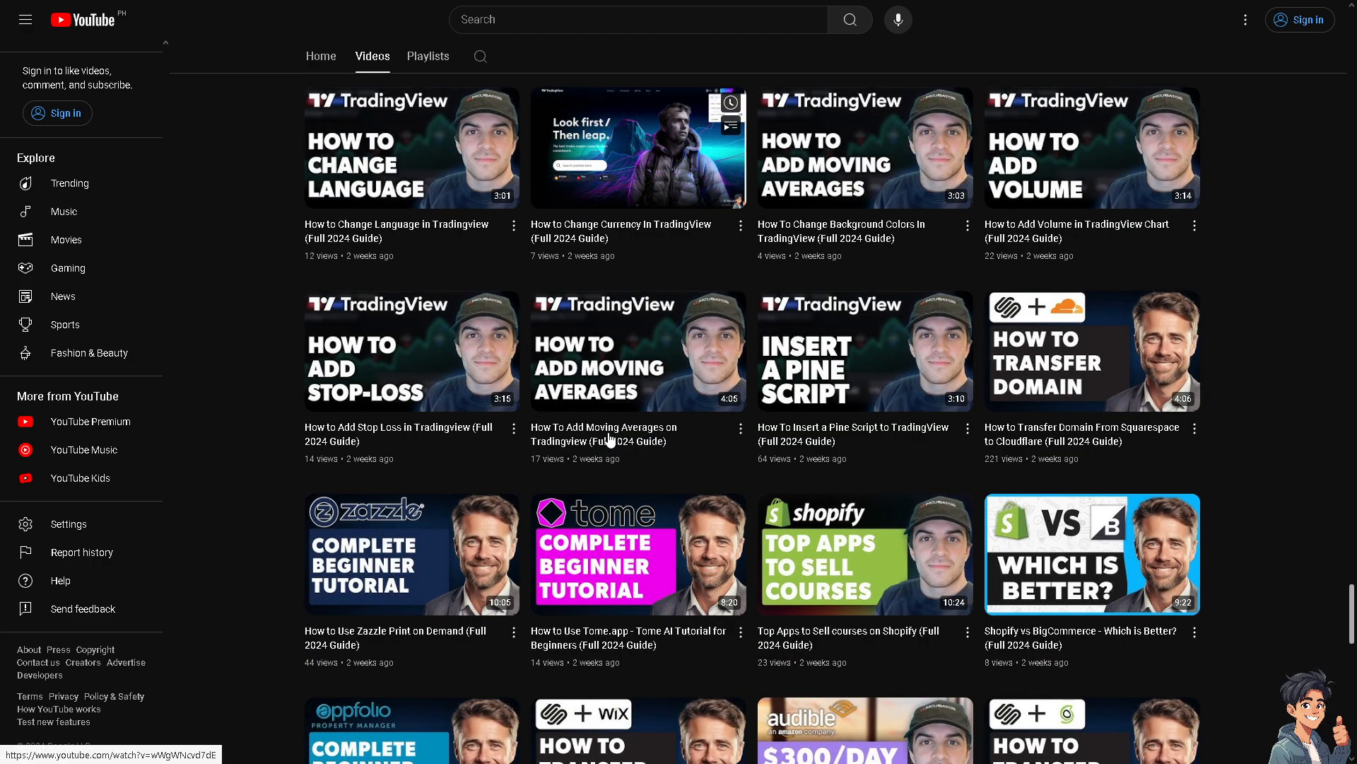
pyautogui.scroll(-3)
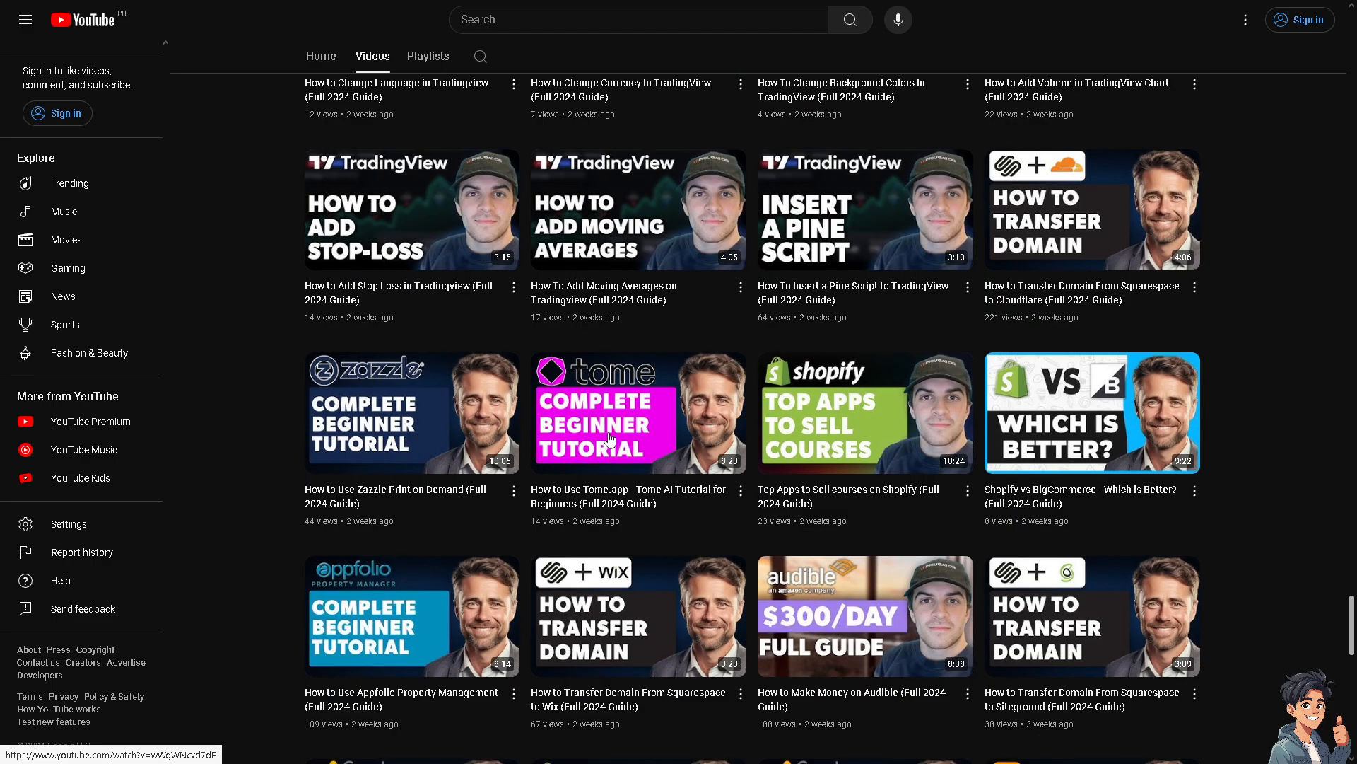
pyautogui.scroll(-3)
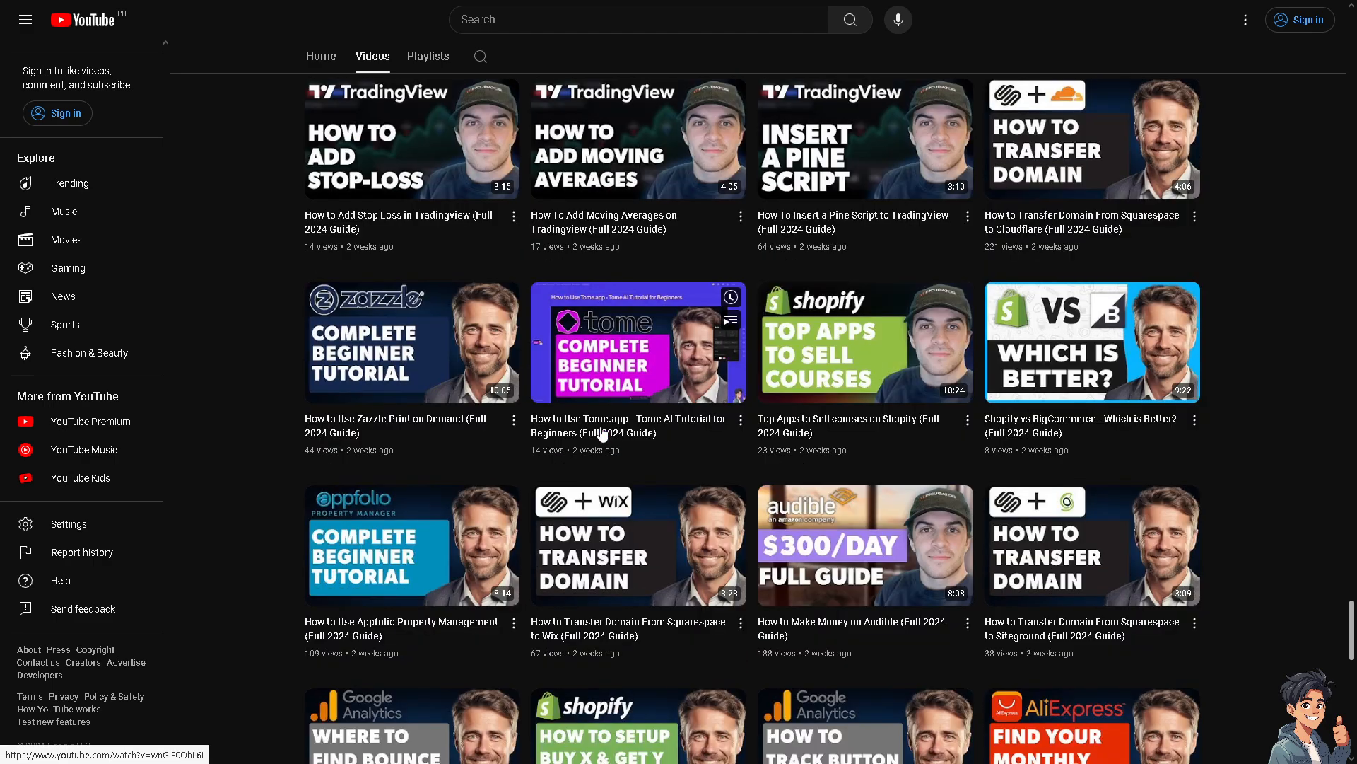
pyautogui.moveTo(631, 472)
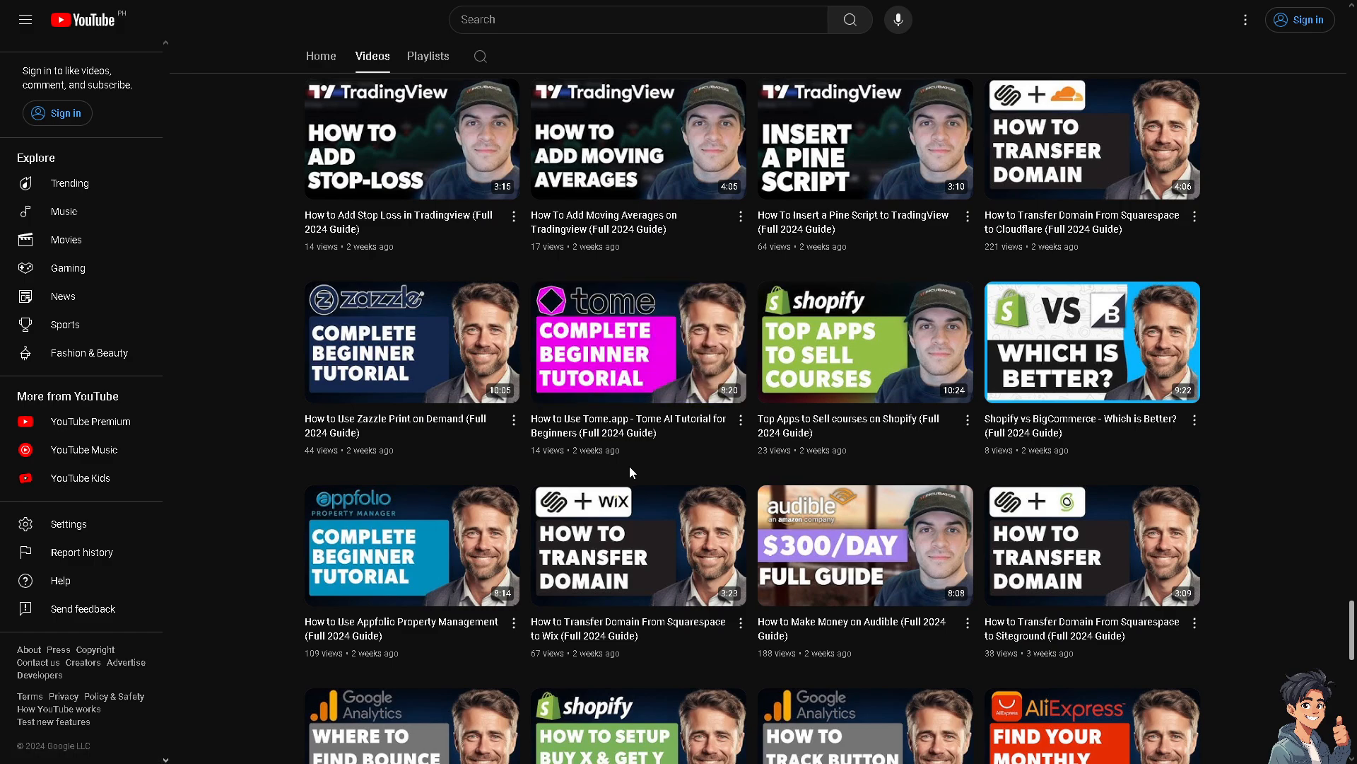
pyautogui.moveTo(255, 329)
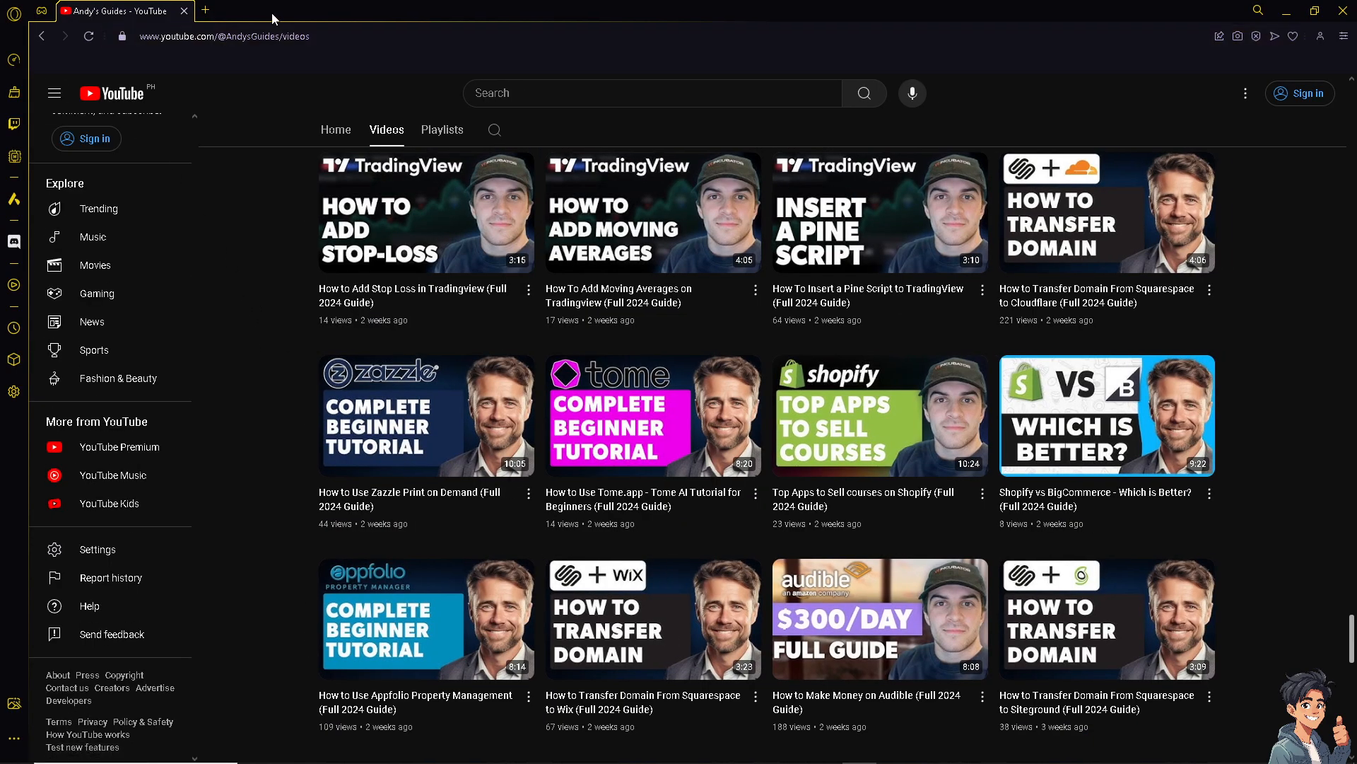
pyautogui.moveTo(15, 392)
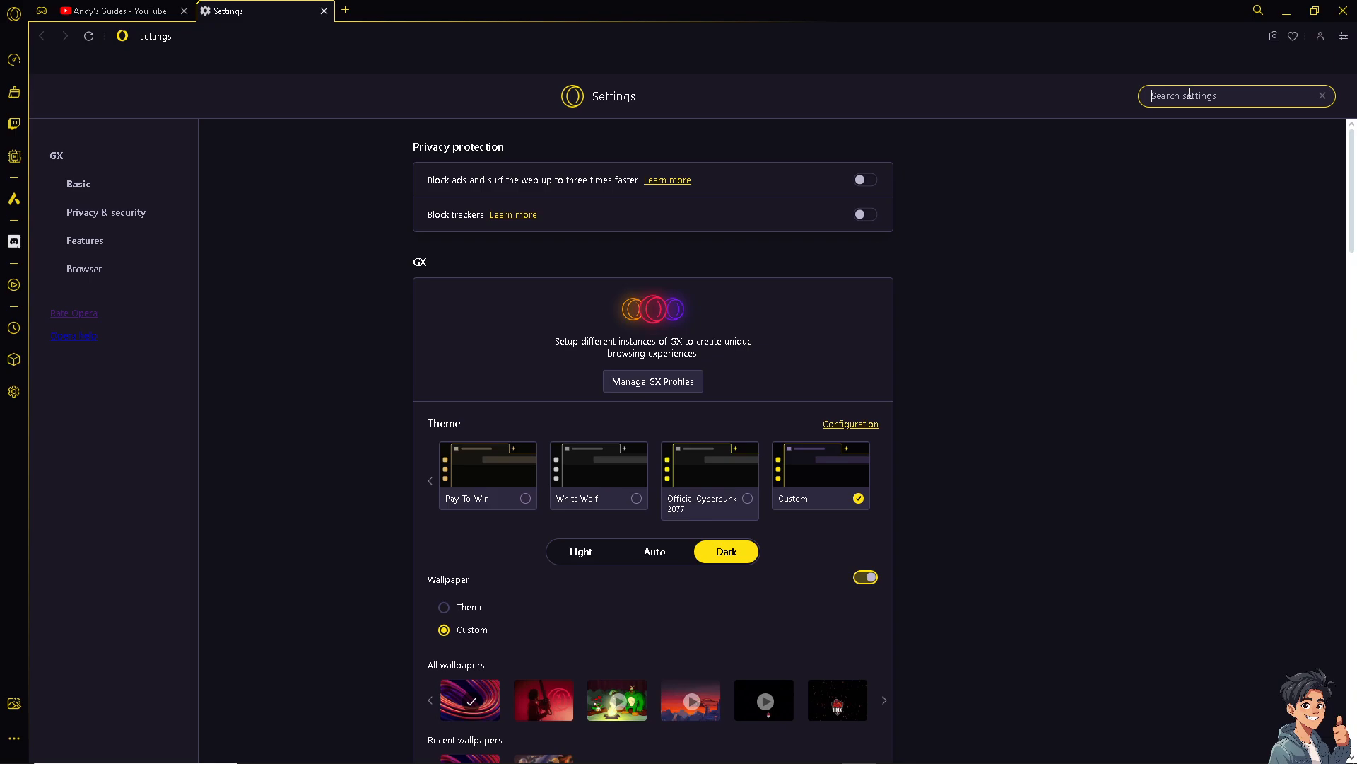
# Step: Filter settings to 'password', showing Autofill and passwords, in full-screen view
pyautogui.write('password')
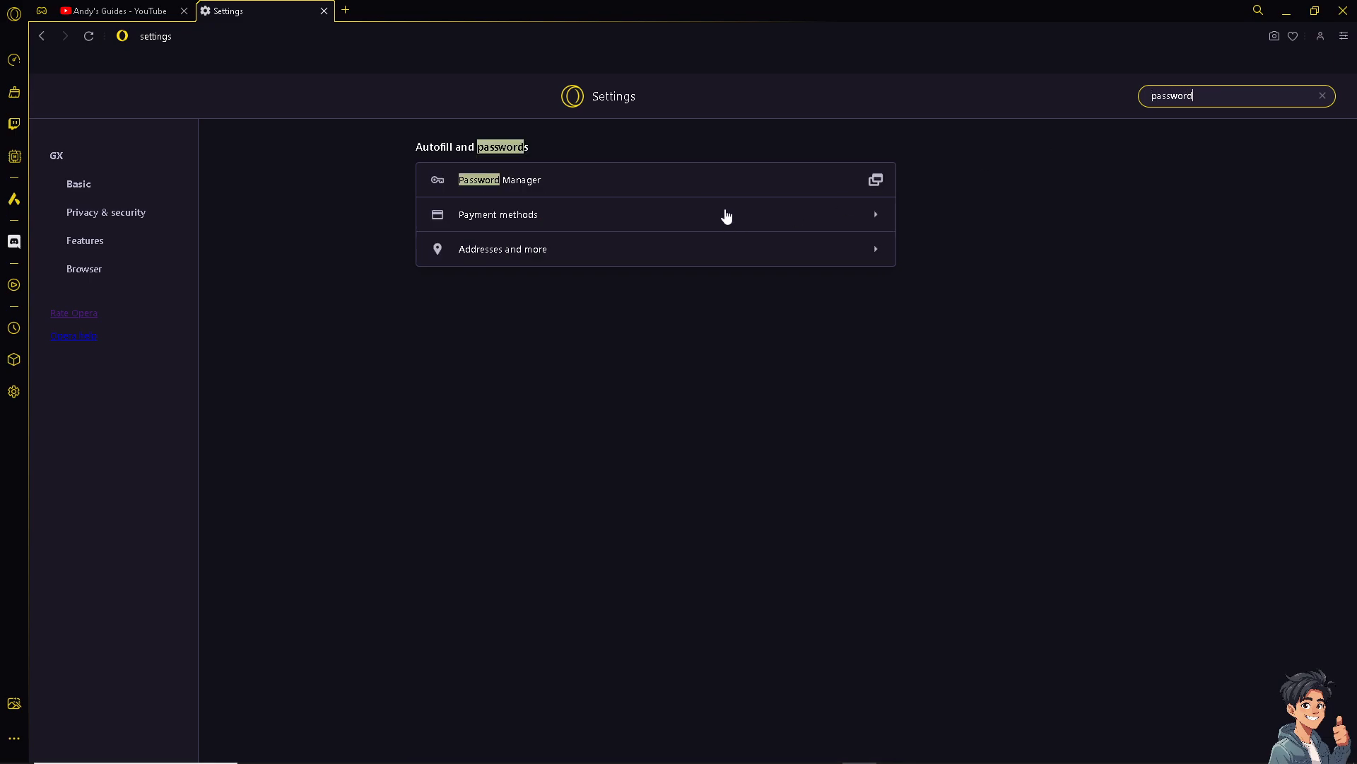
pyautogui.moveTo(909, 325)
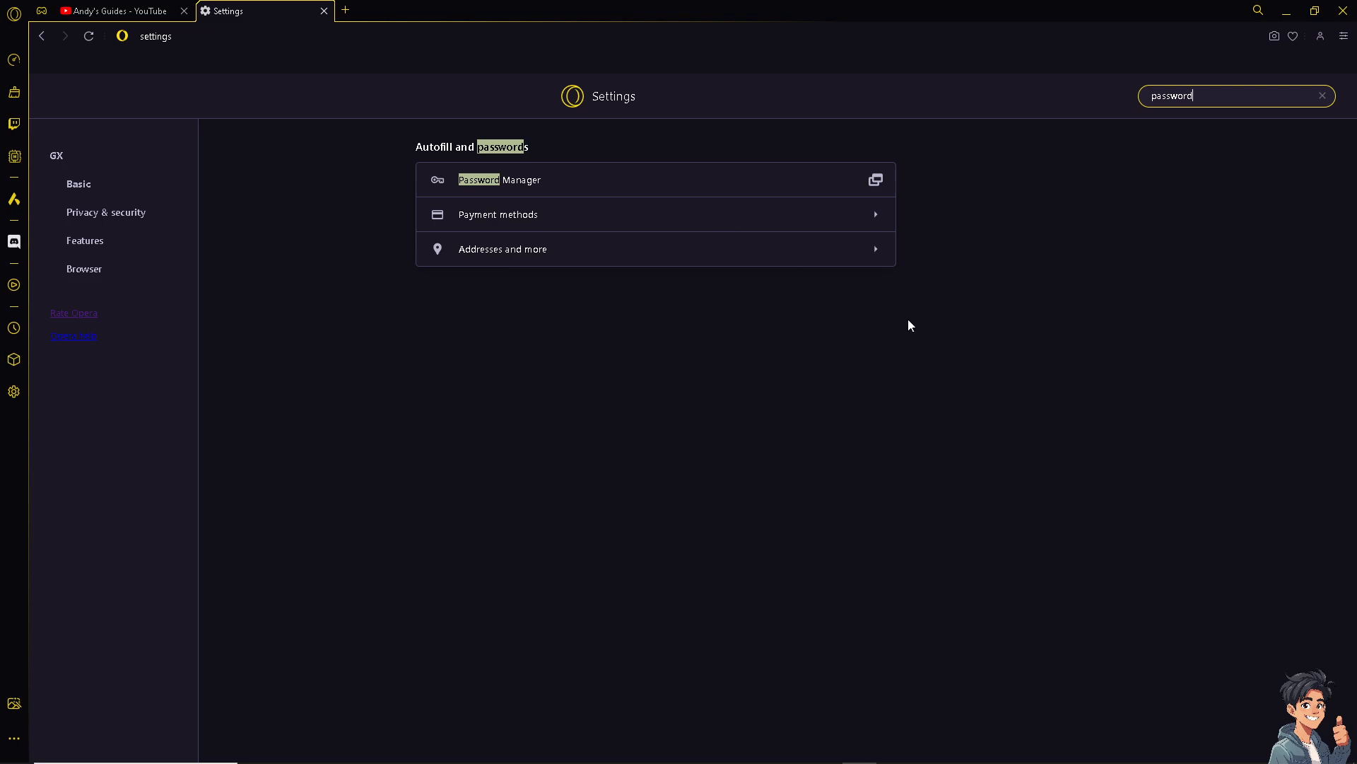
pyautogui.press('f11')
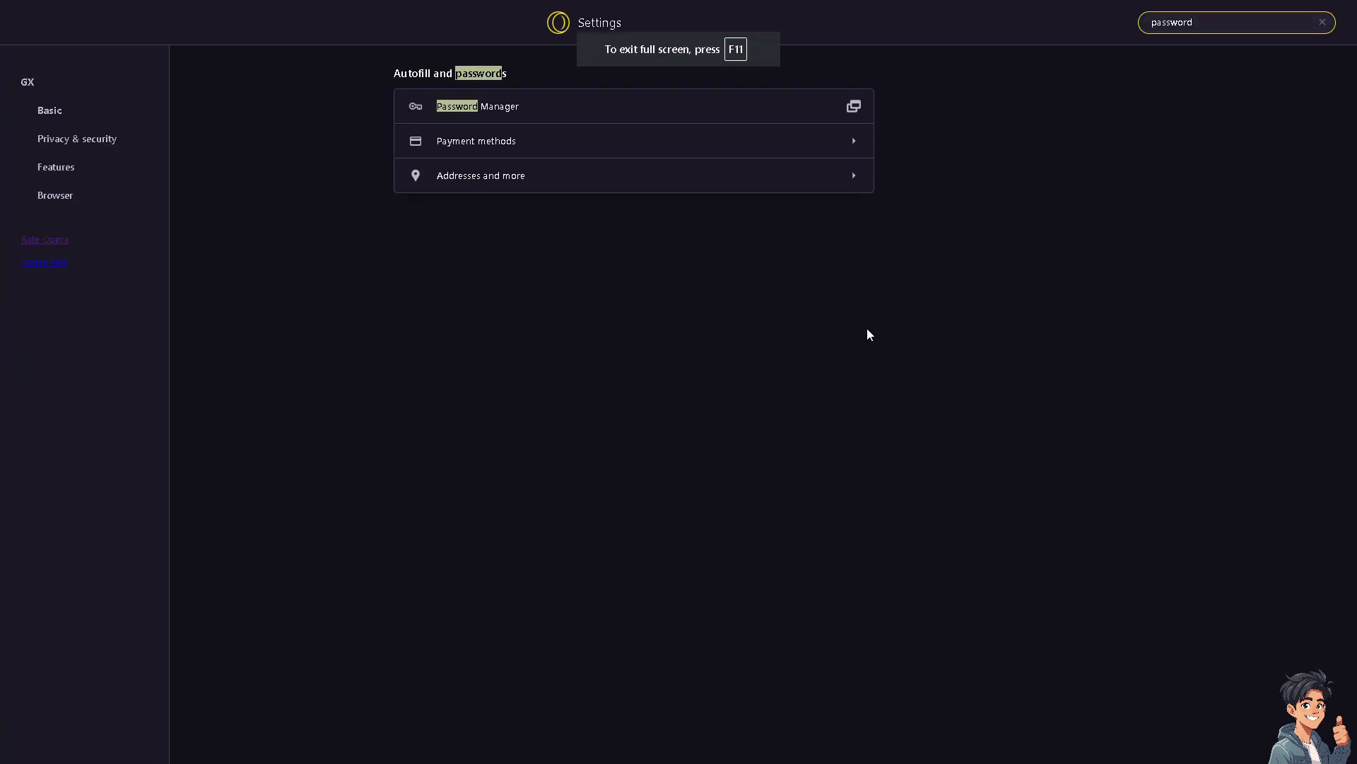
pyautogui.moveTo(789, 124)
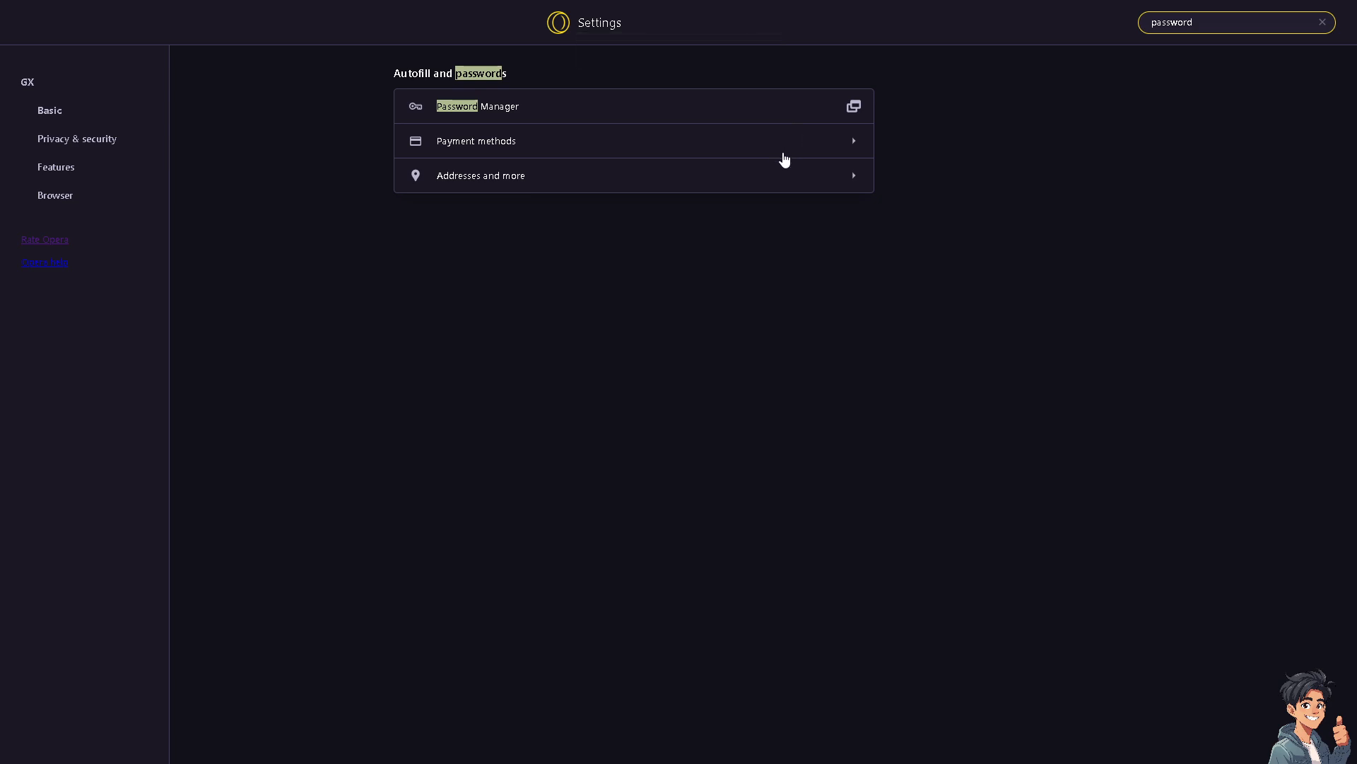
pyautogui.moveTo(783, 161)
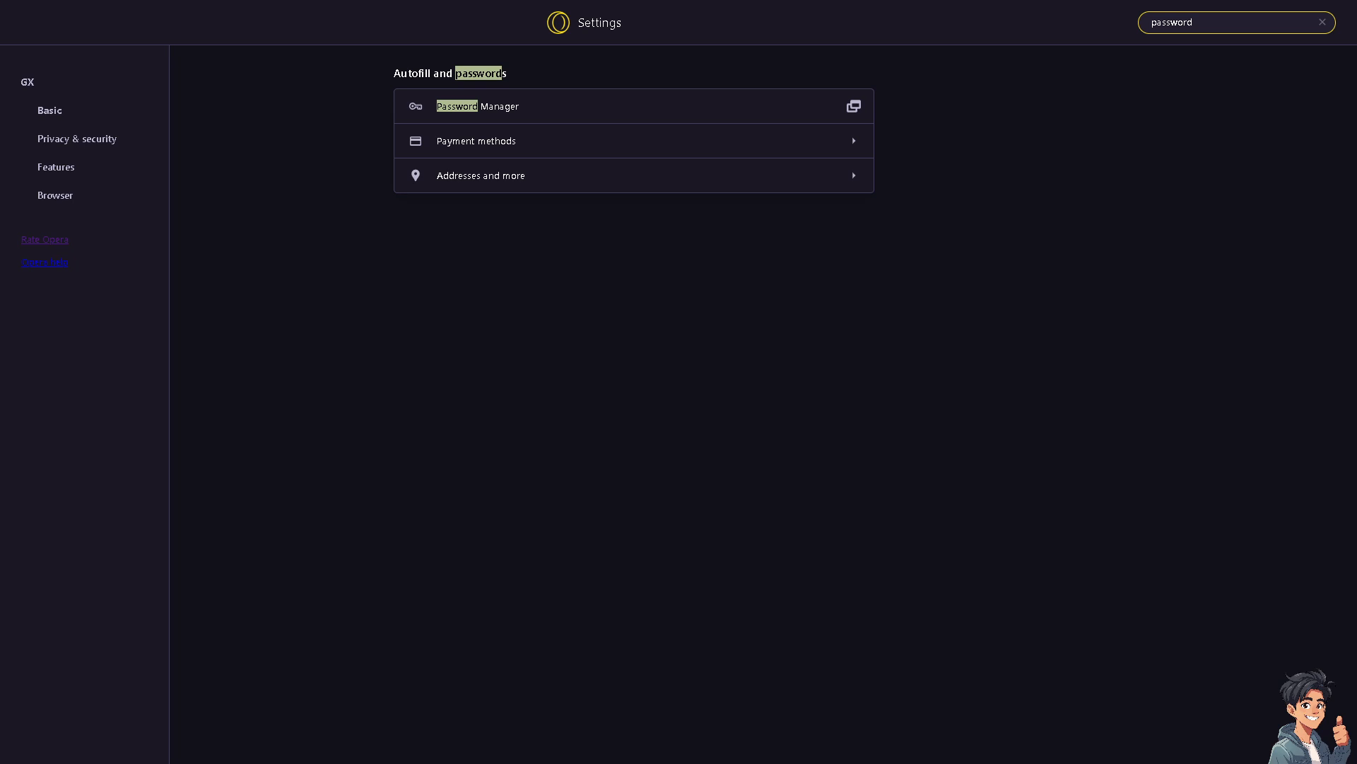
pyautogui.moveTo(873, 116)
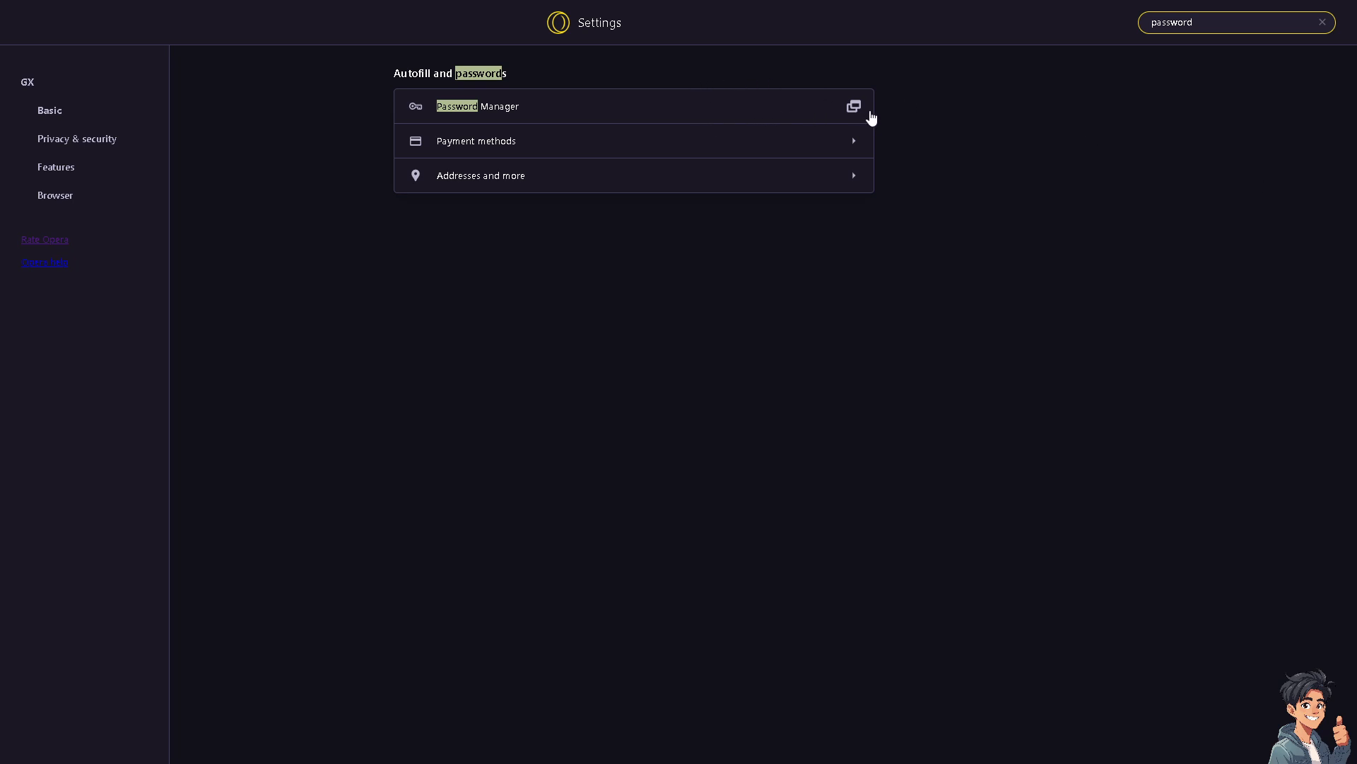
# Step: Open the Password Manager, showing the empty Passwords list with Add and CSV import
pyautogui.click(852, 106)
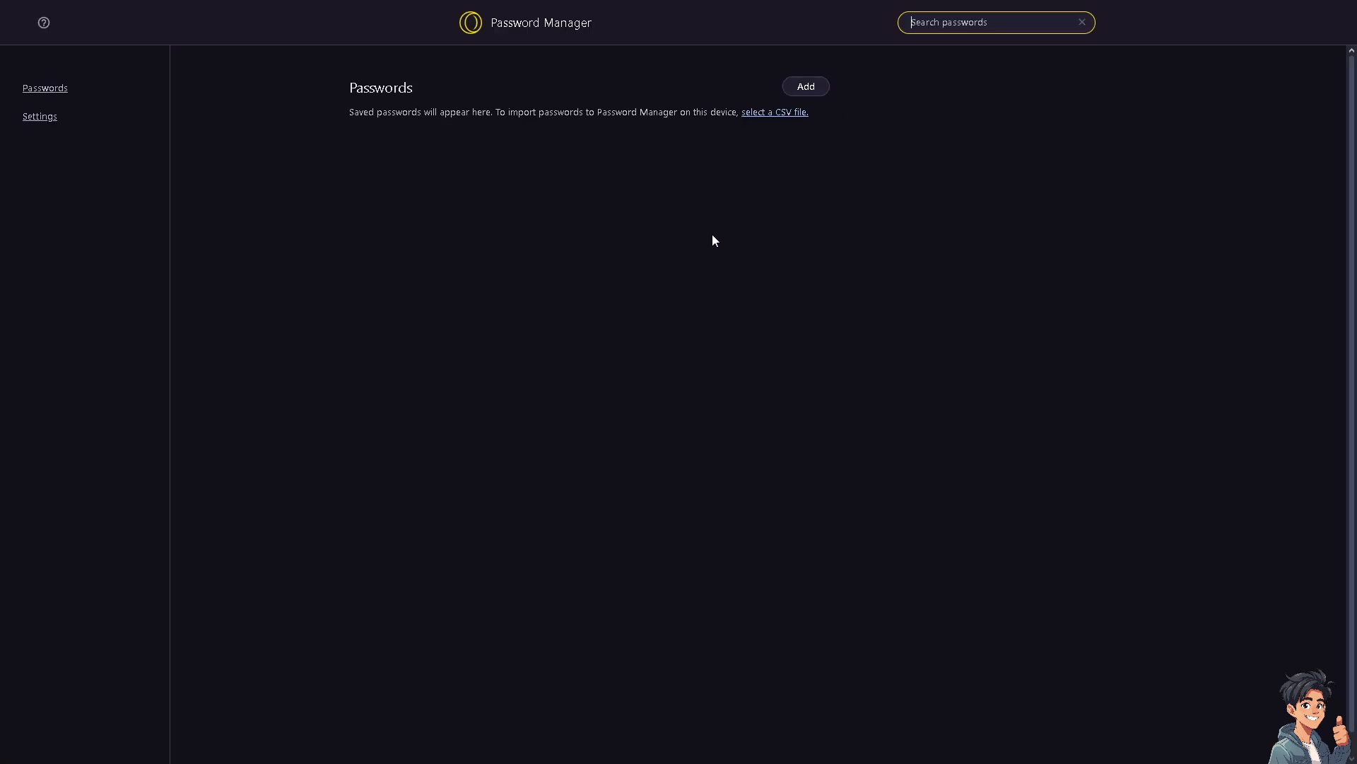
pyautogui.moveTo(734, 299)
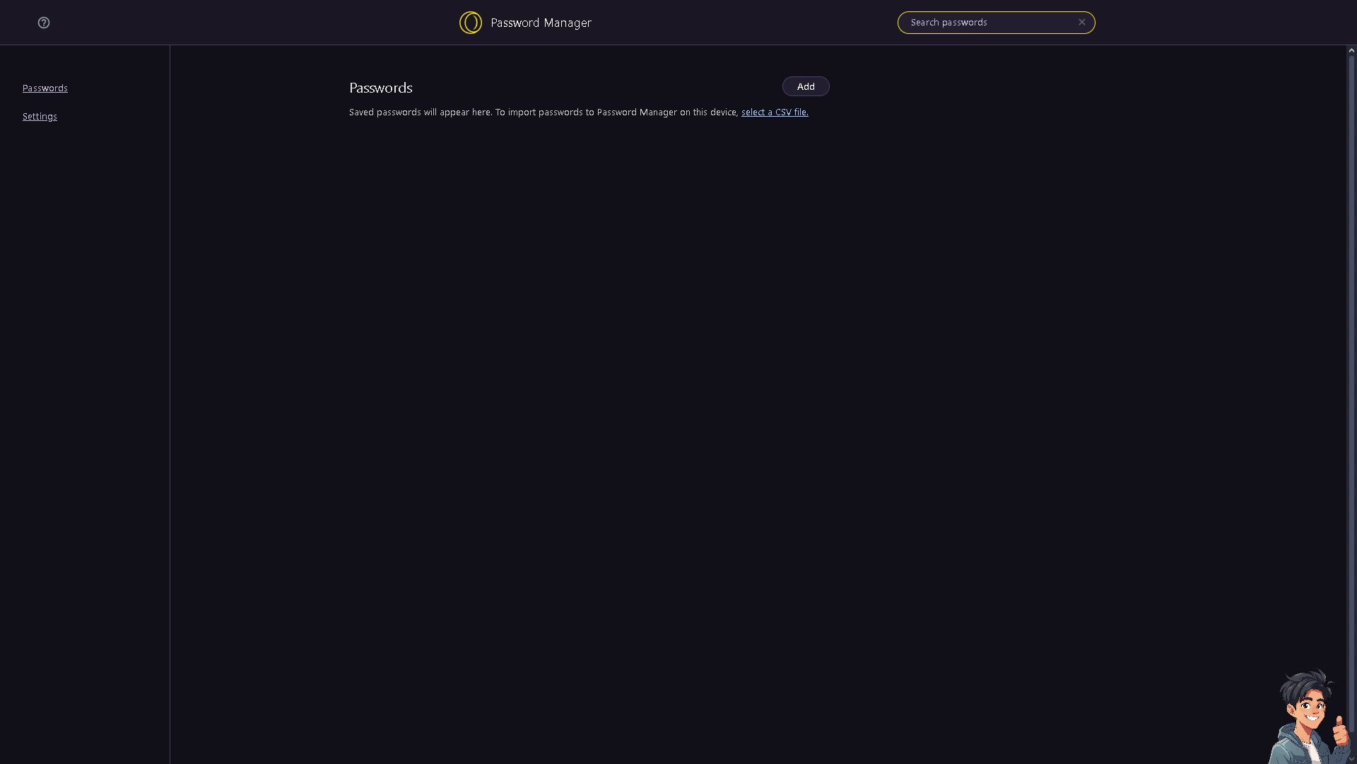
pyautogui.moveTo(356, 126)
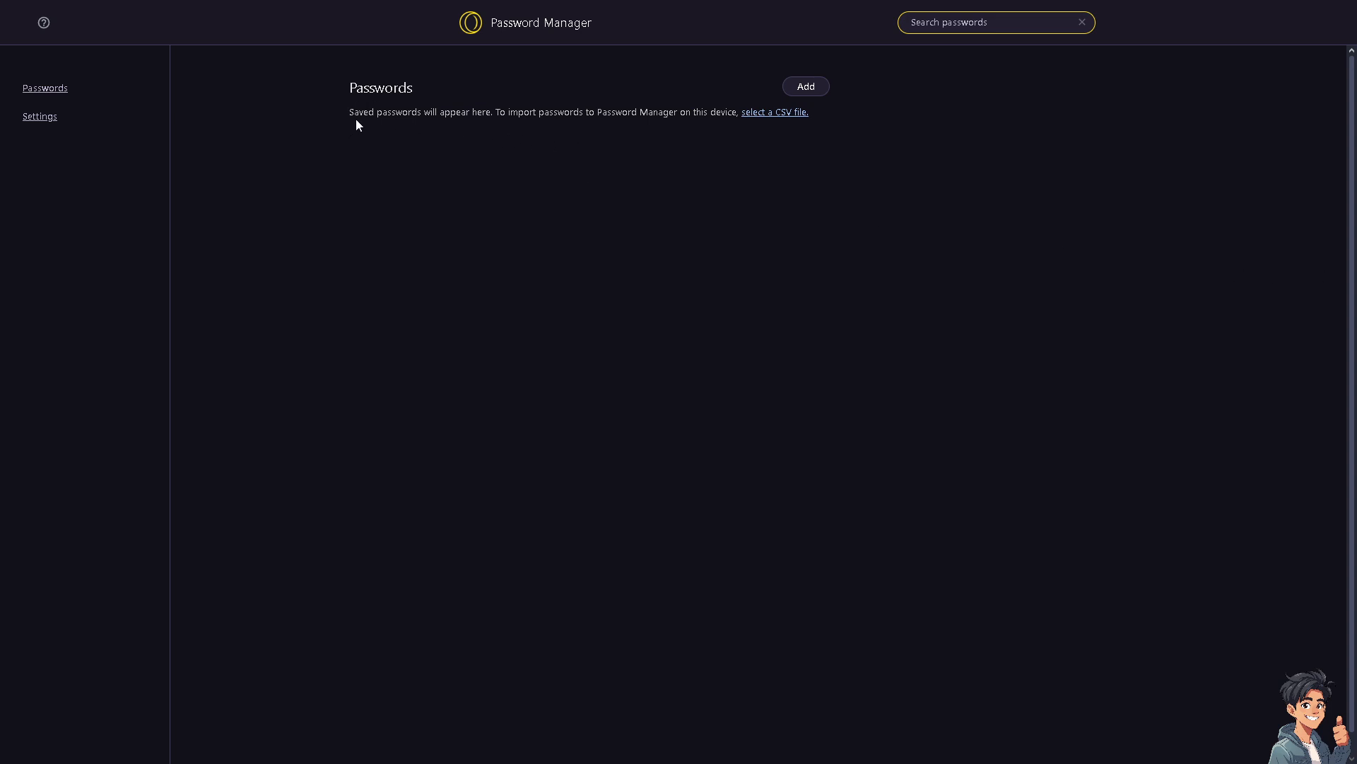
pyautogui.moveTo(575, 157)
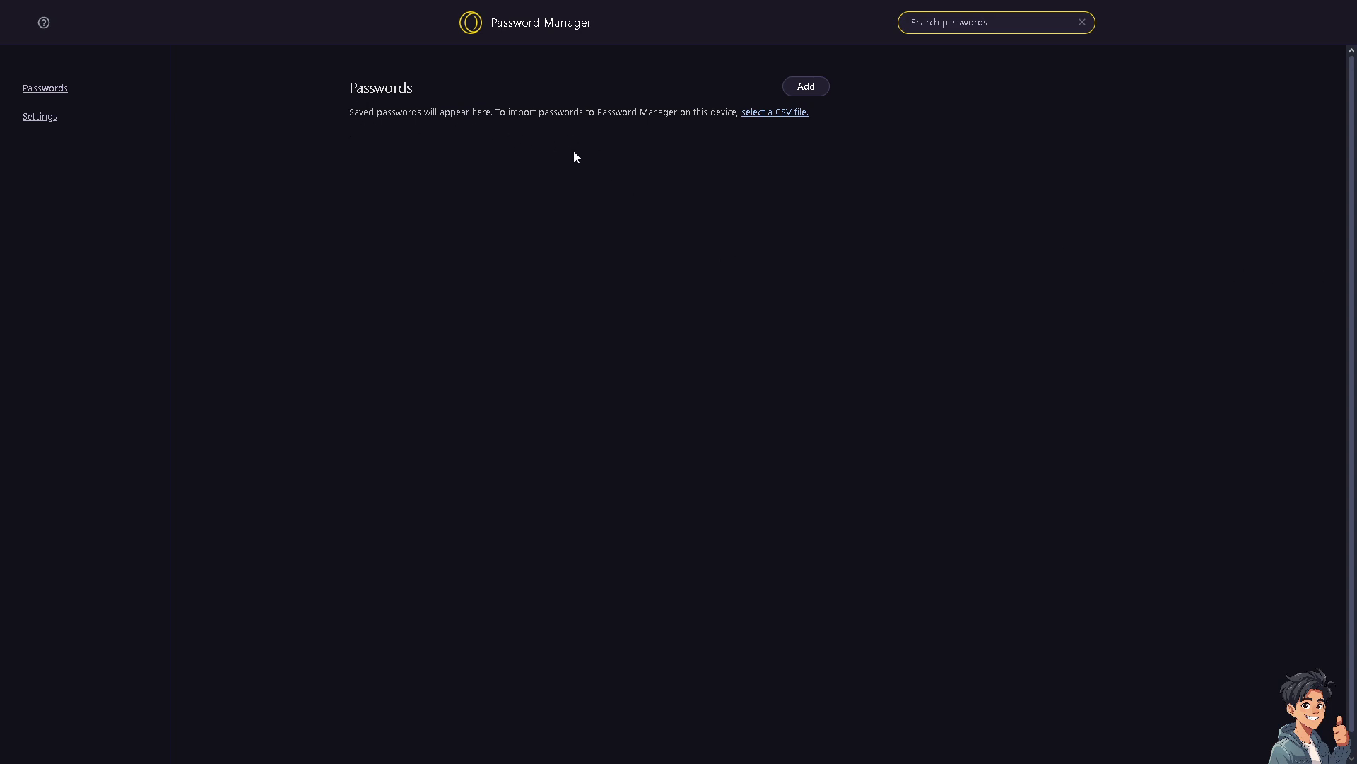
pyautogui.moveTo(631, 125)
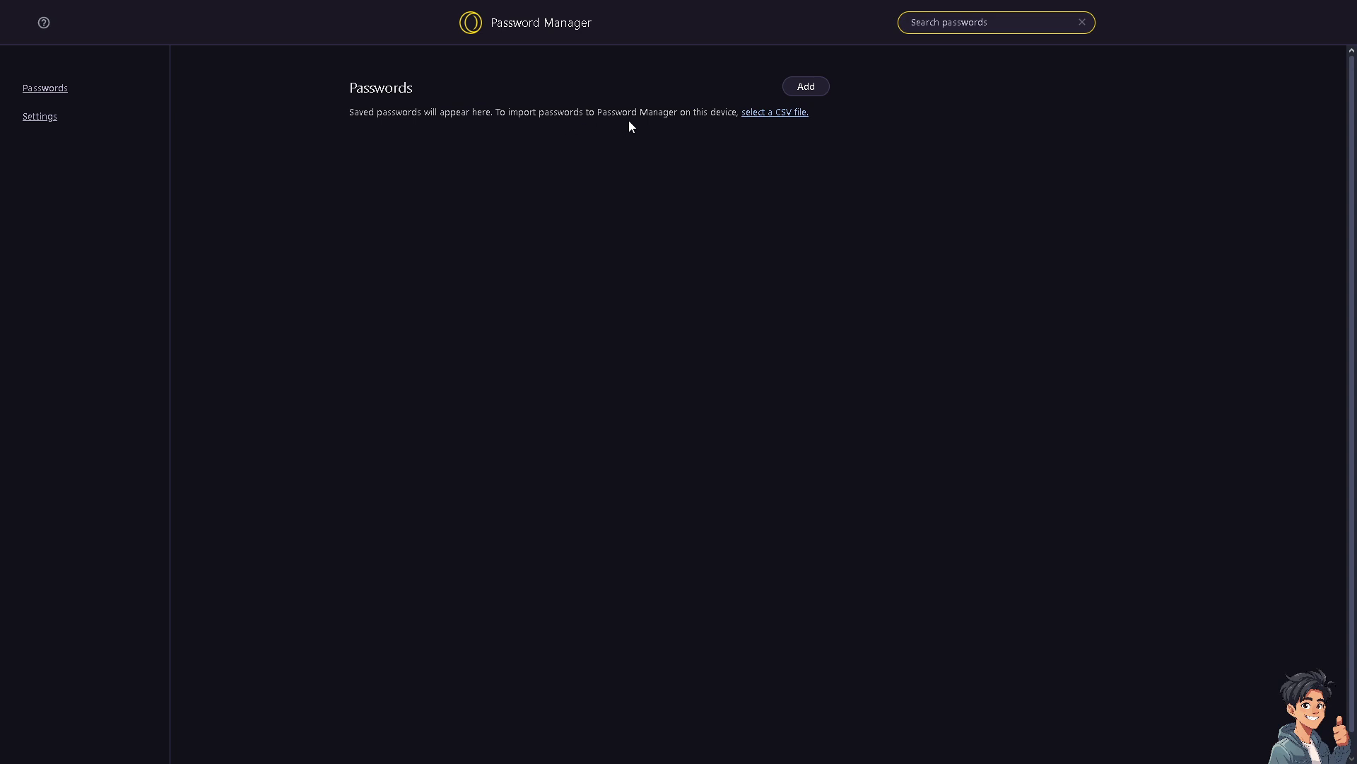
pyautogui.moveTo(758, 127)
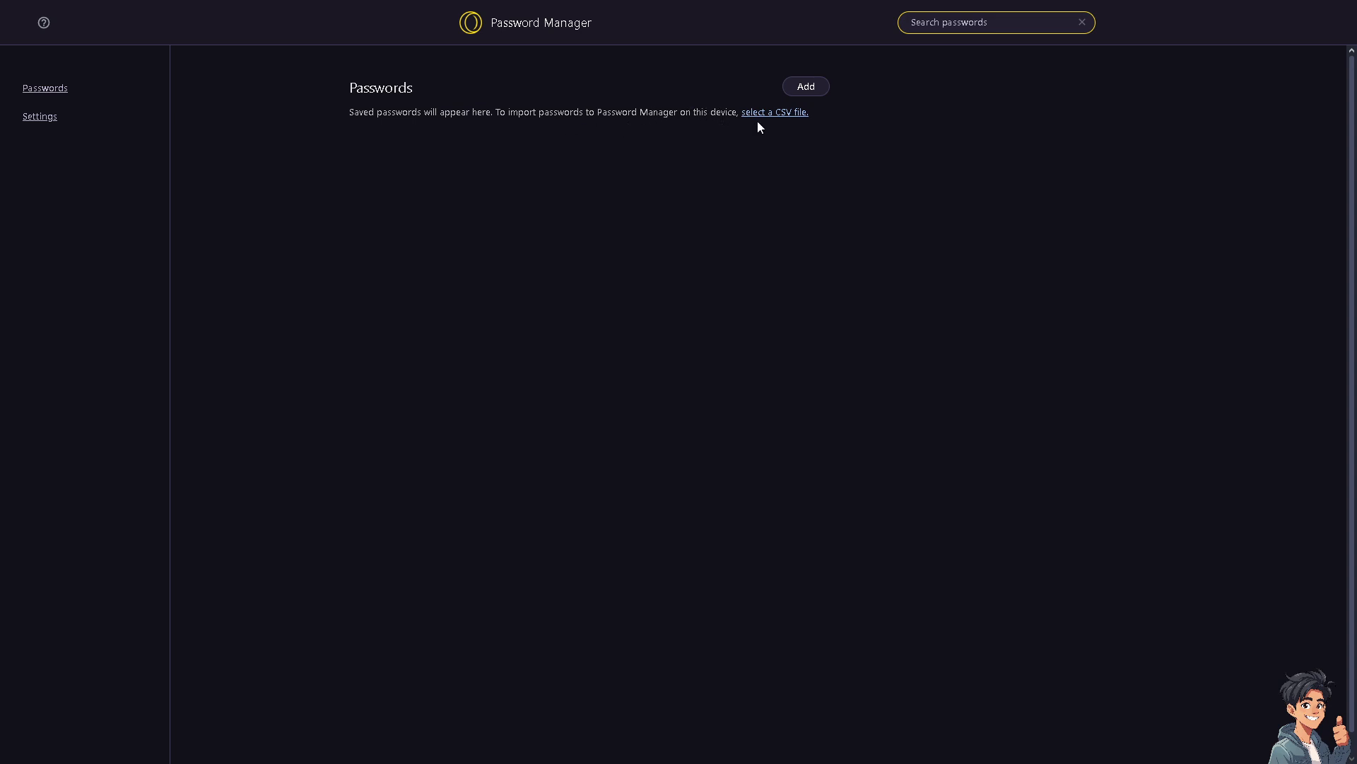
pyautogui.moveTo(754, 126)
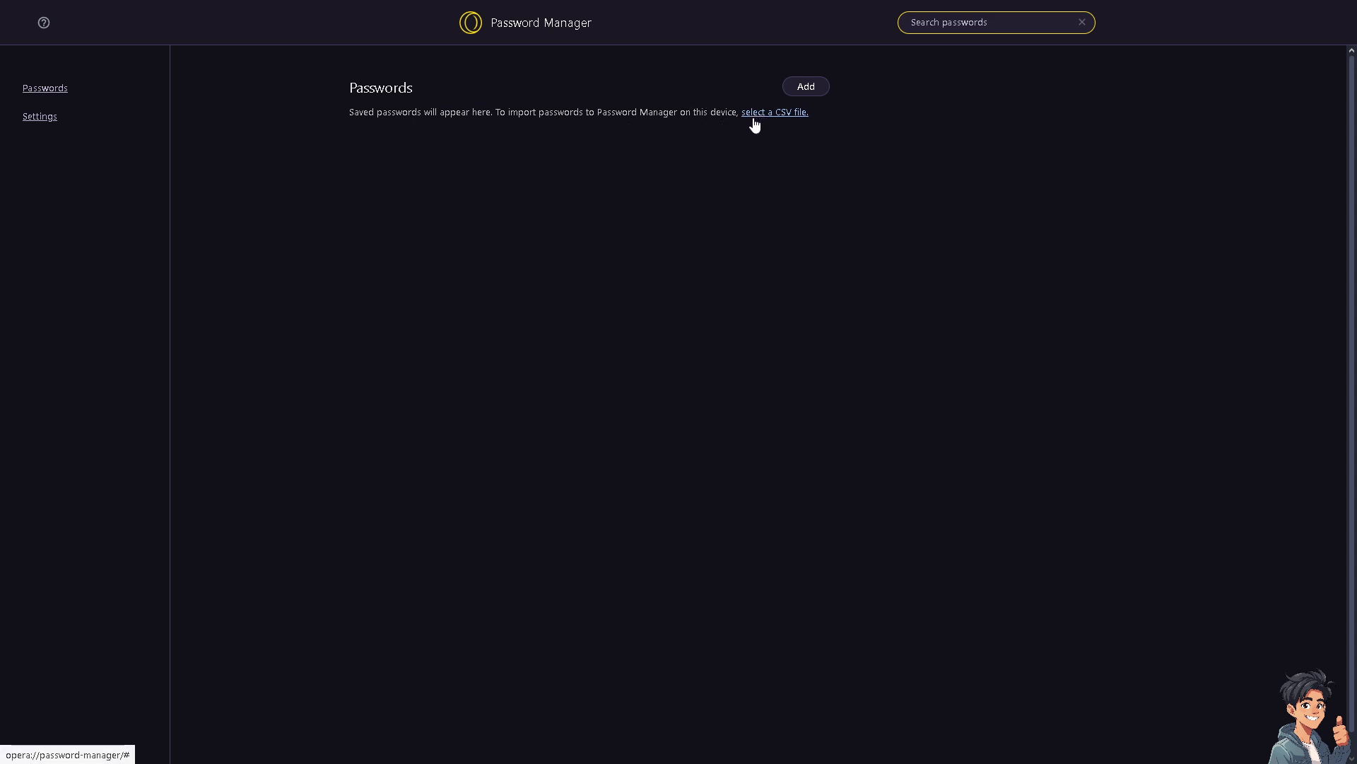
pyautogui.moveTo(804, 87)
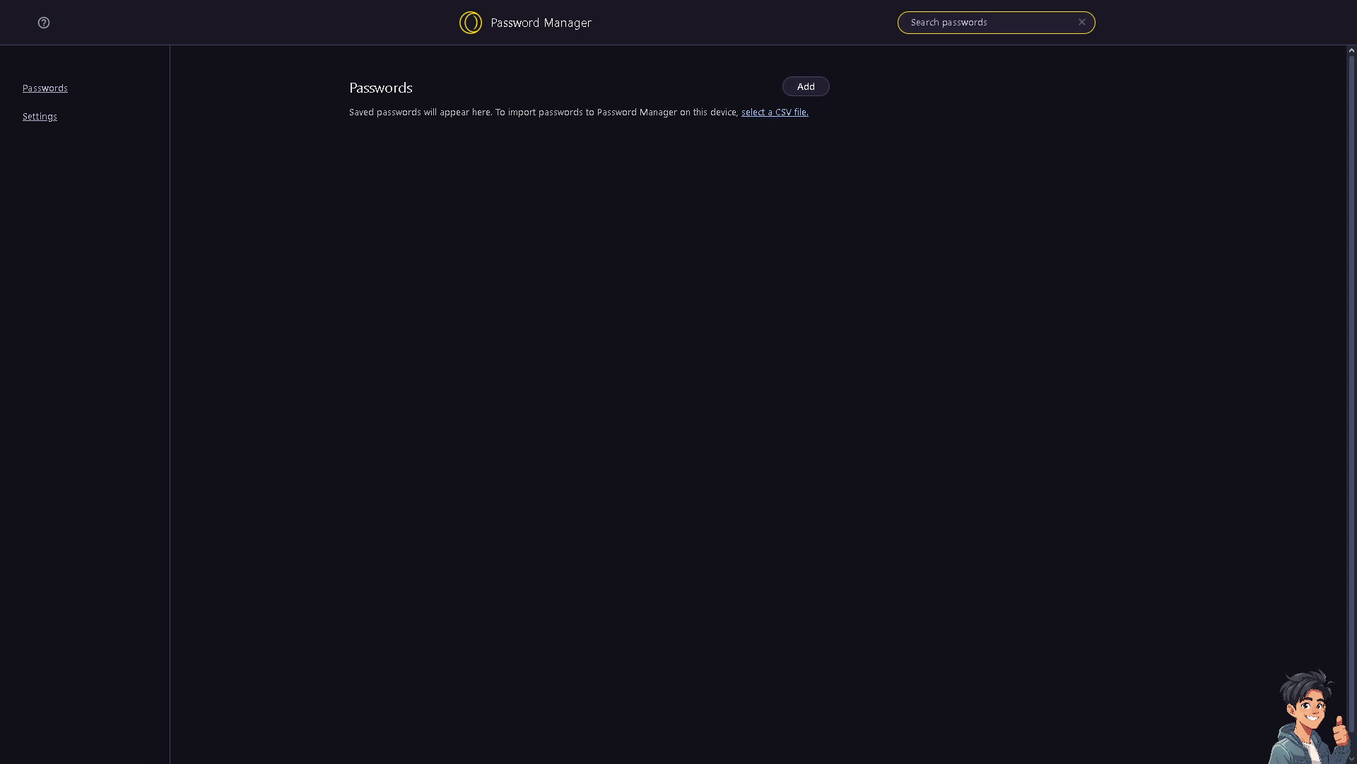
pyautogui.moveTo(472, 266)
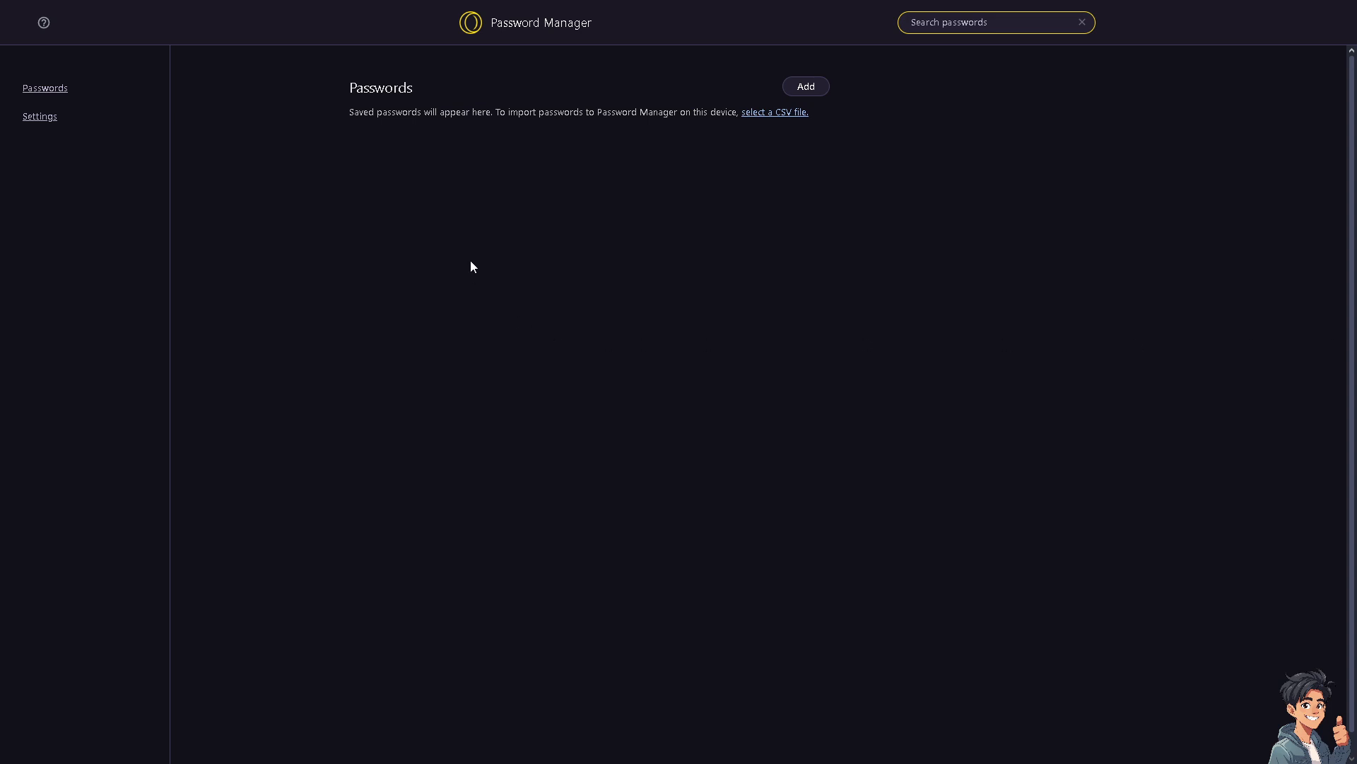
pyautogui.moveTo(465, 148)
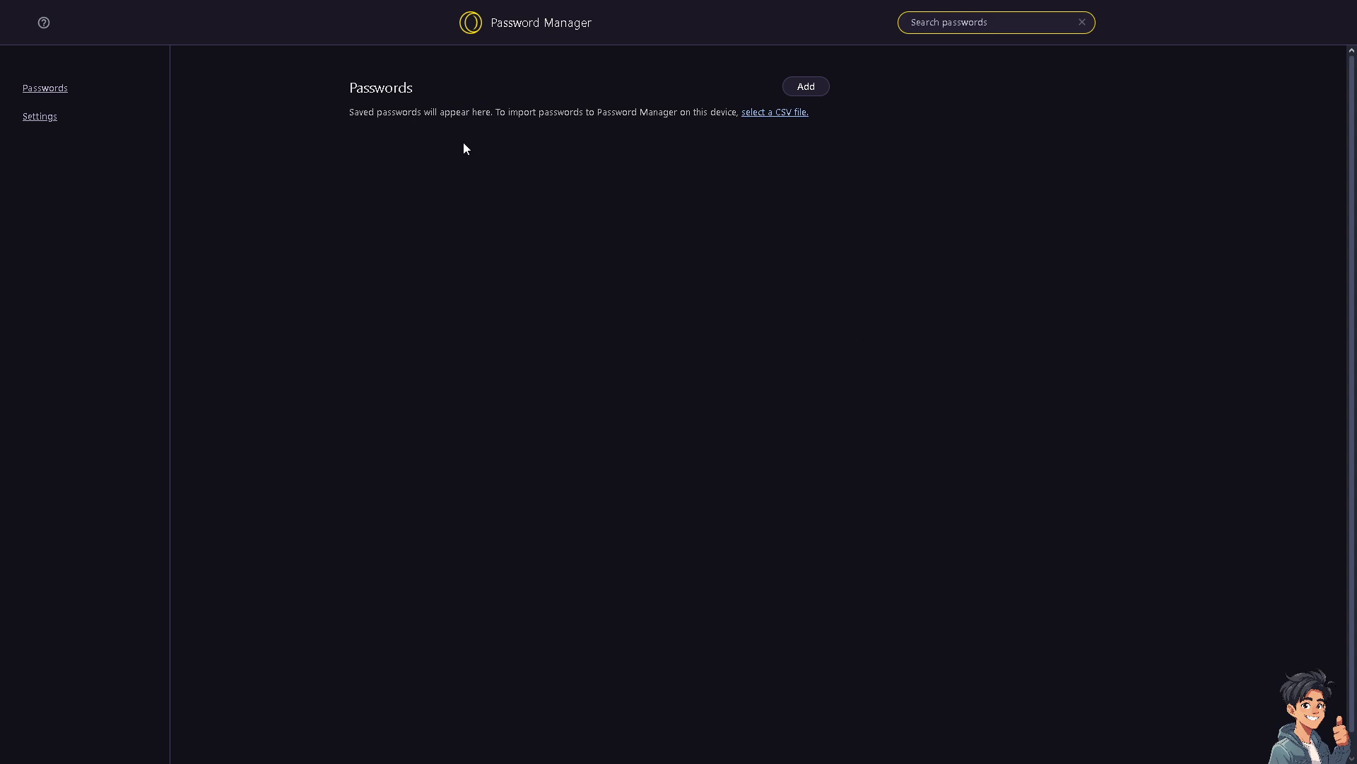
pyautogui.moveTo(174, 110)
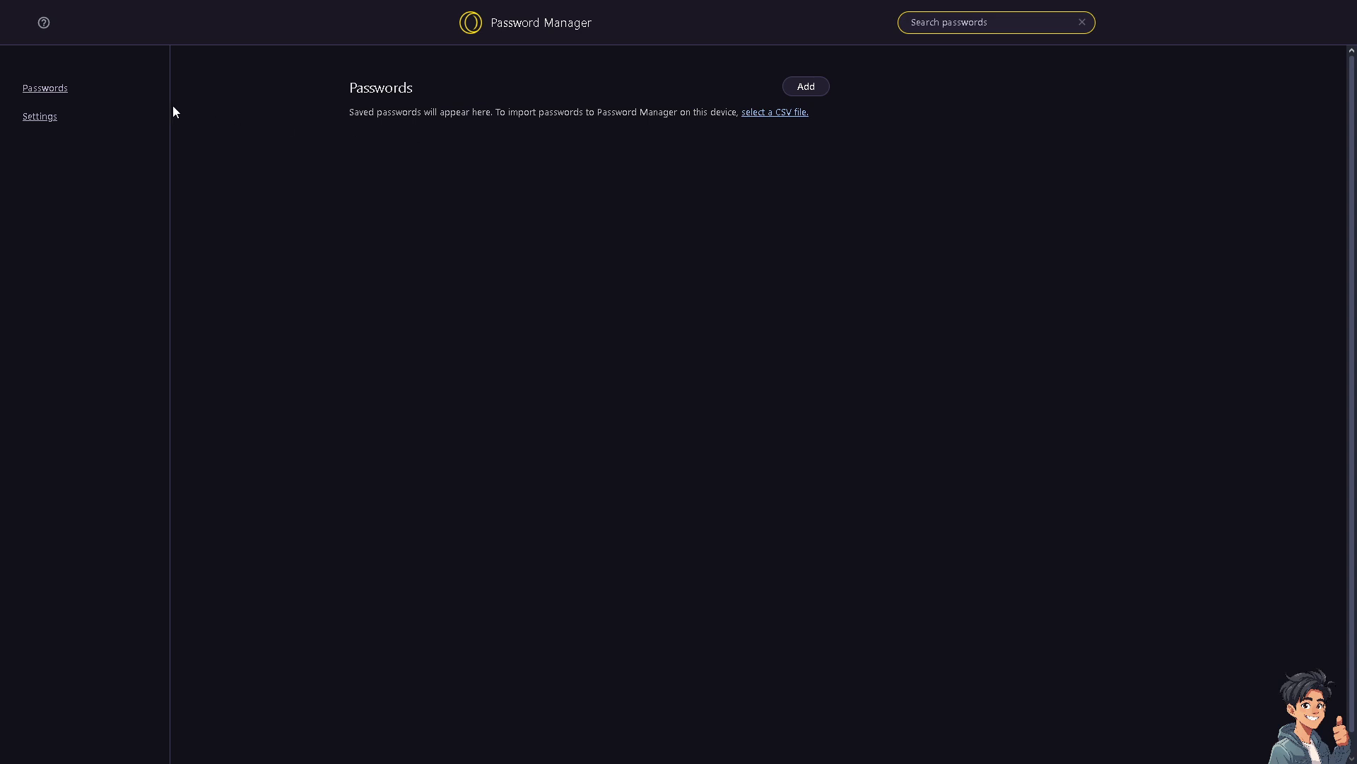
pyautogui.moveTo(45, 99)
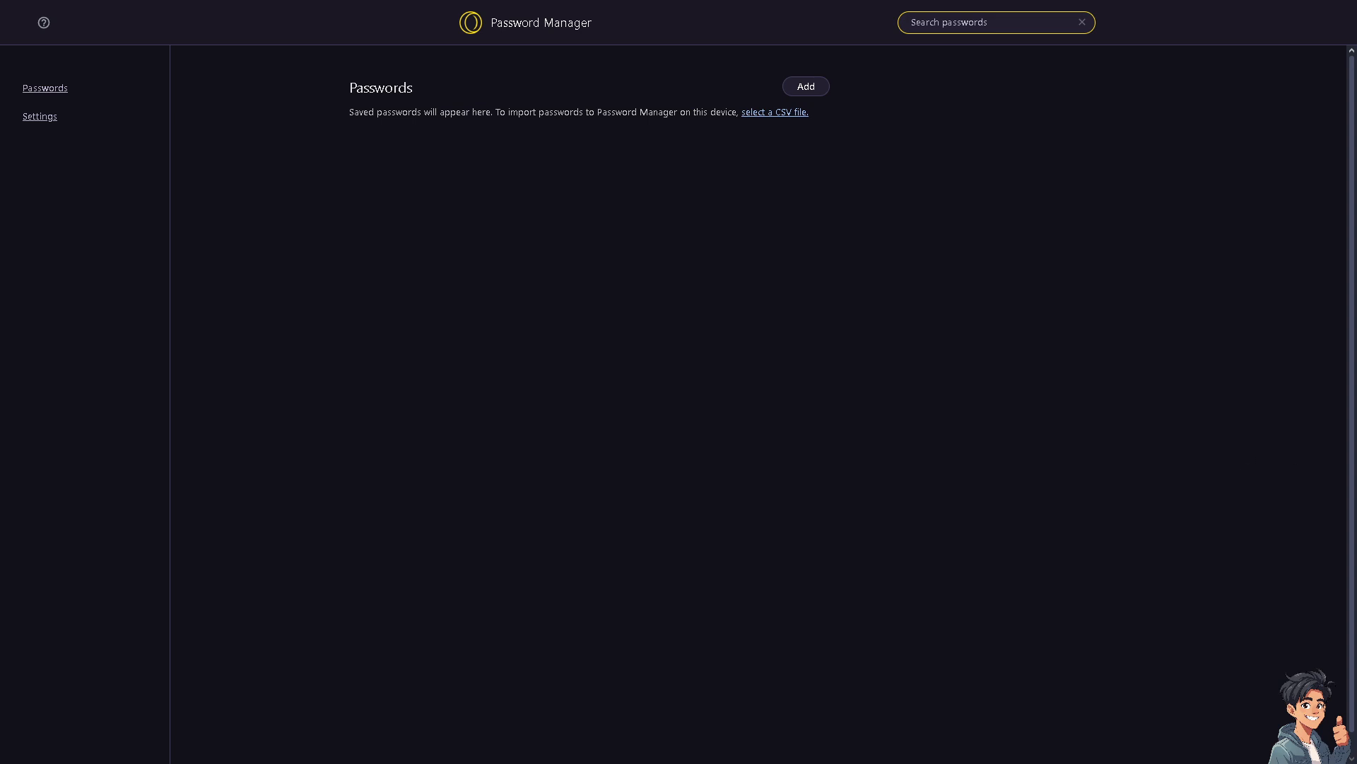
pyautogui.moveTo(338, 129)
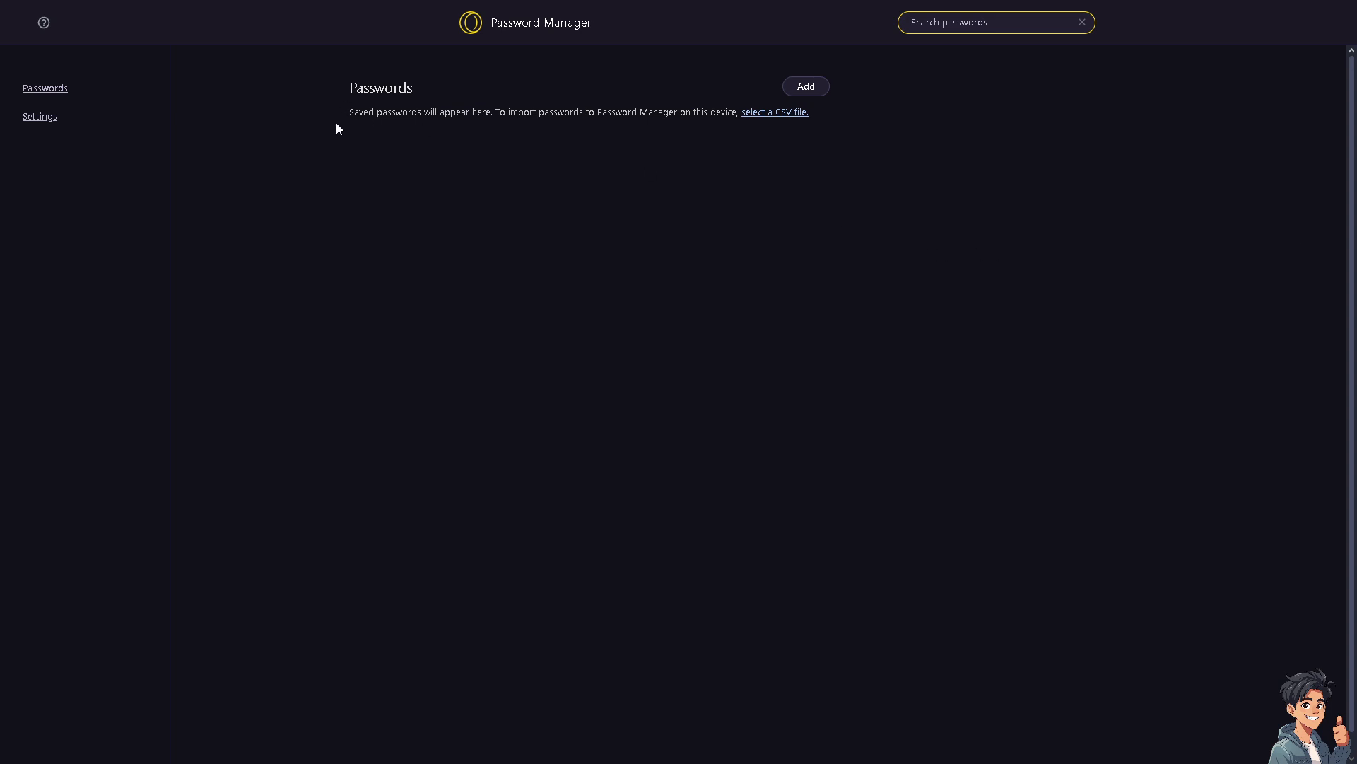
pyautogui.moveTo(288, 124)
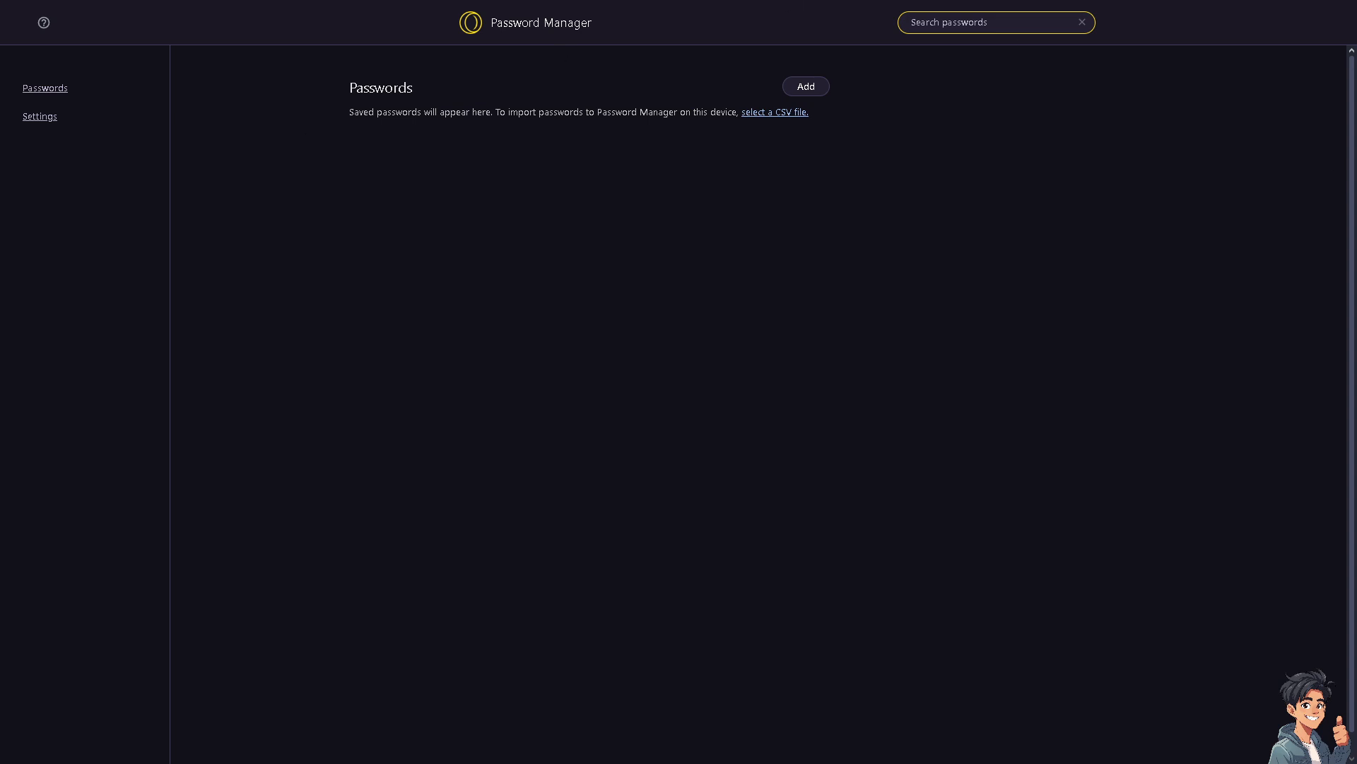
pyautogui.moveTo(309, 205)
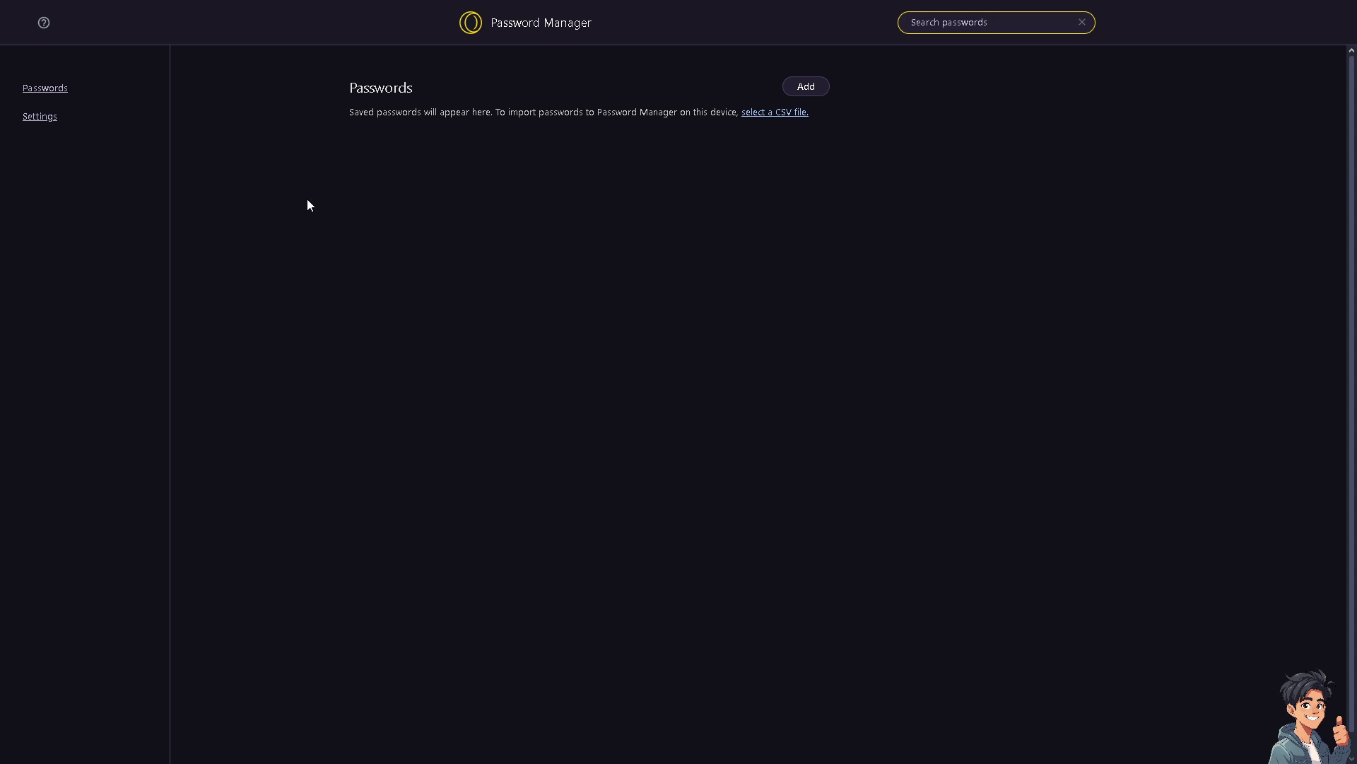
pyautogui.moveTo(1288, 361)
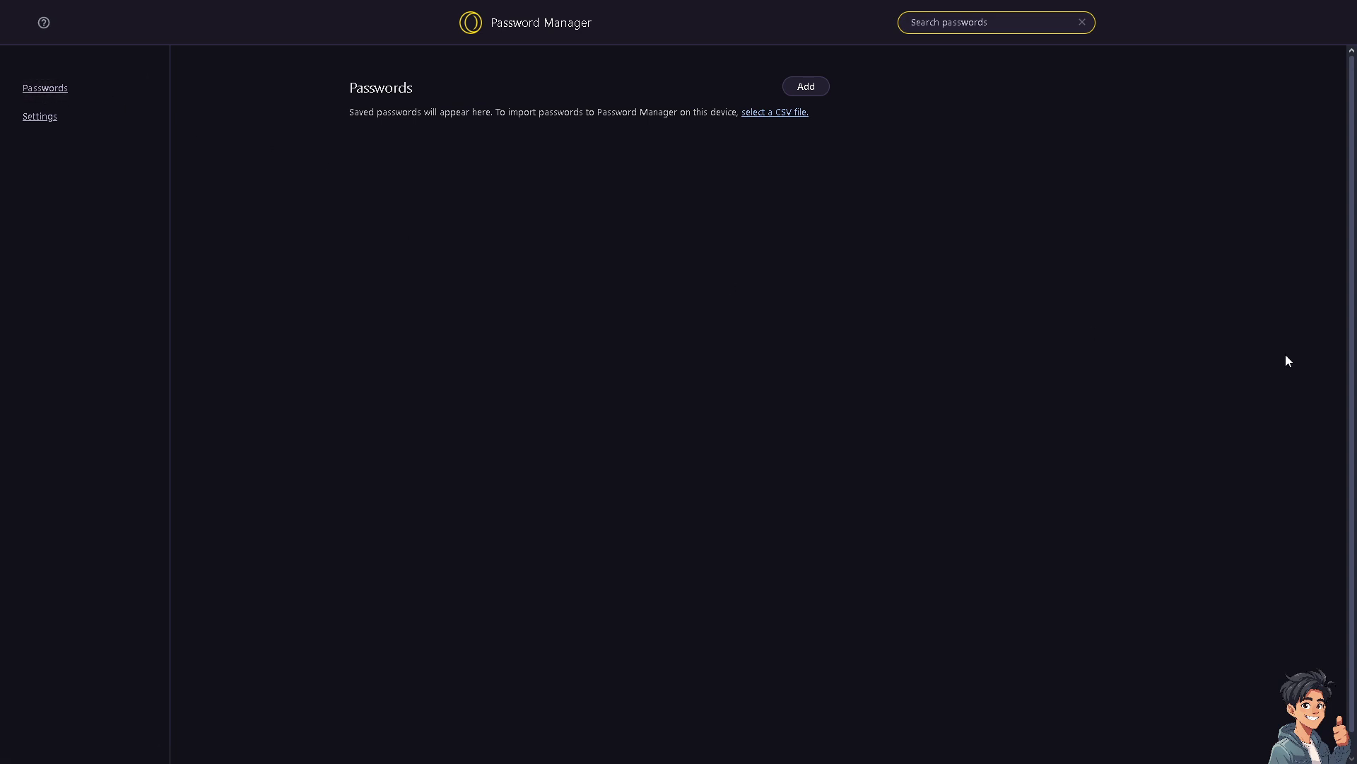